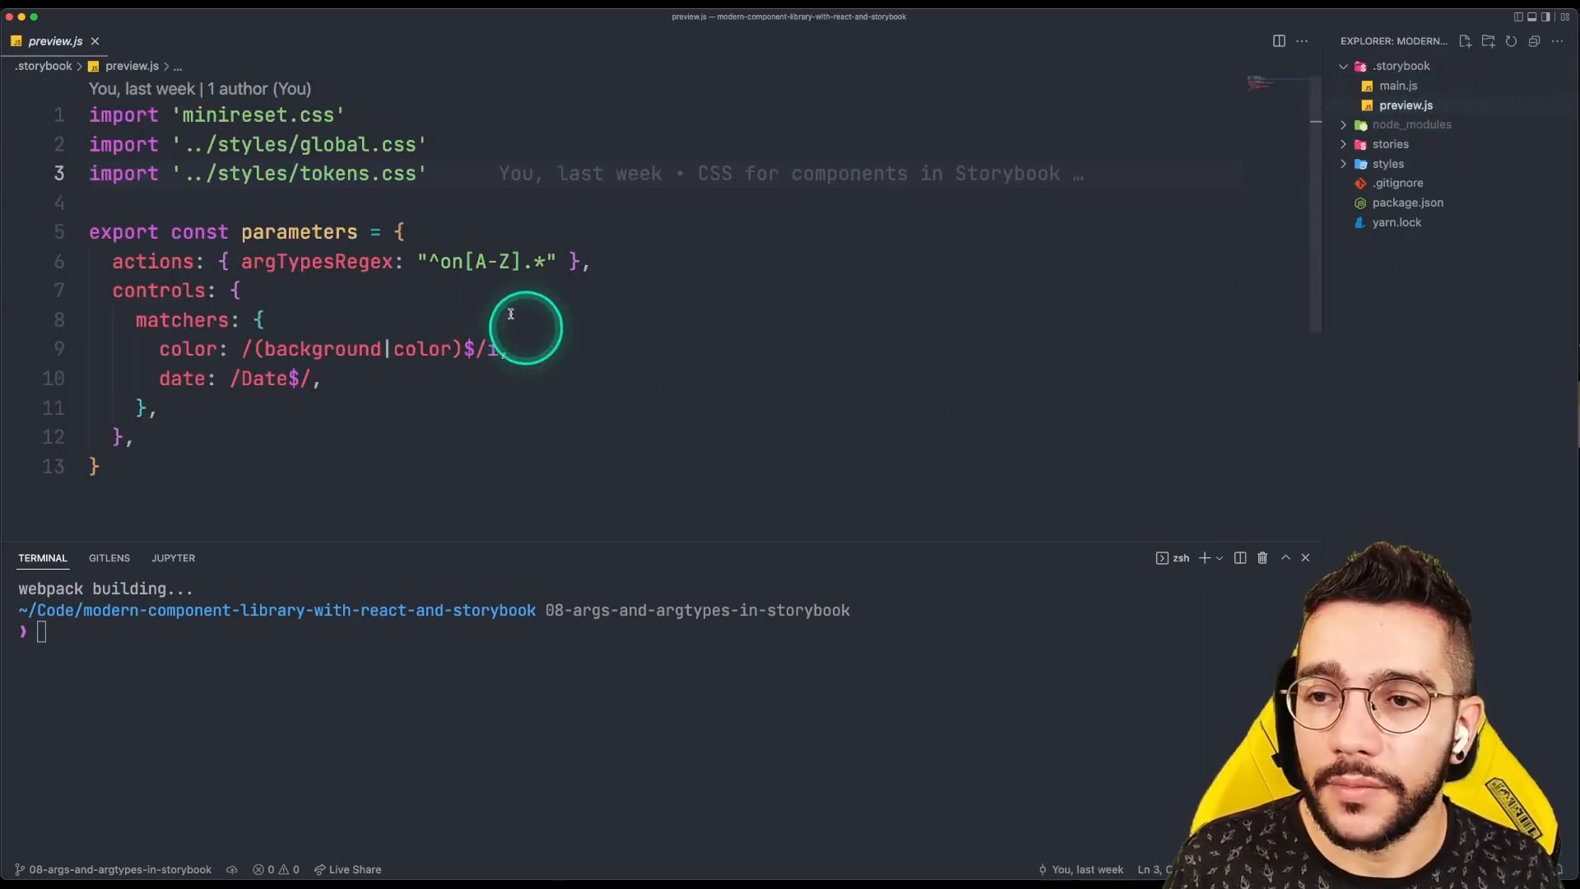
After the imports, declare const styles with display "flex", flexDirection "column" and maxHeight "auto"
key(return)
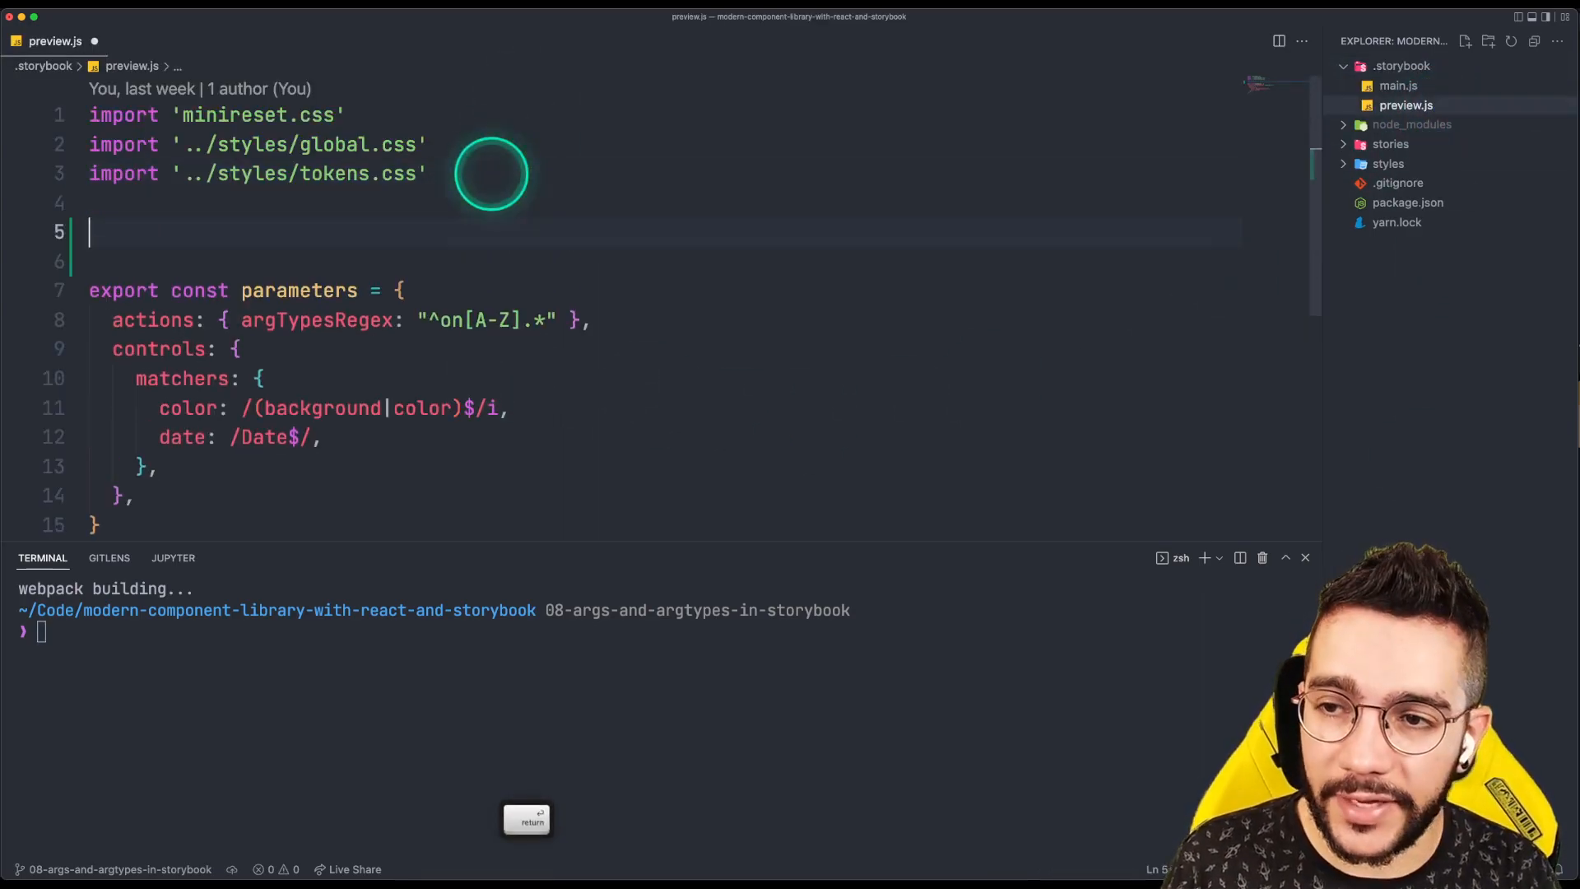
text(const)
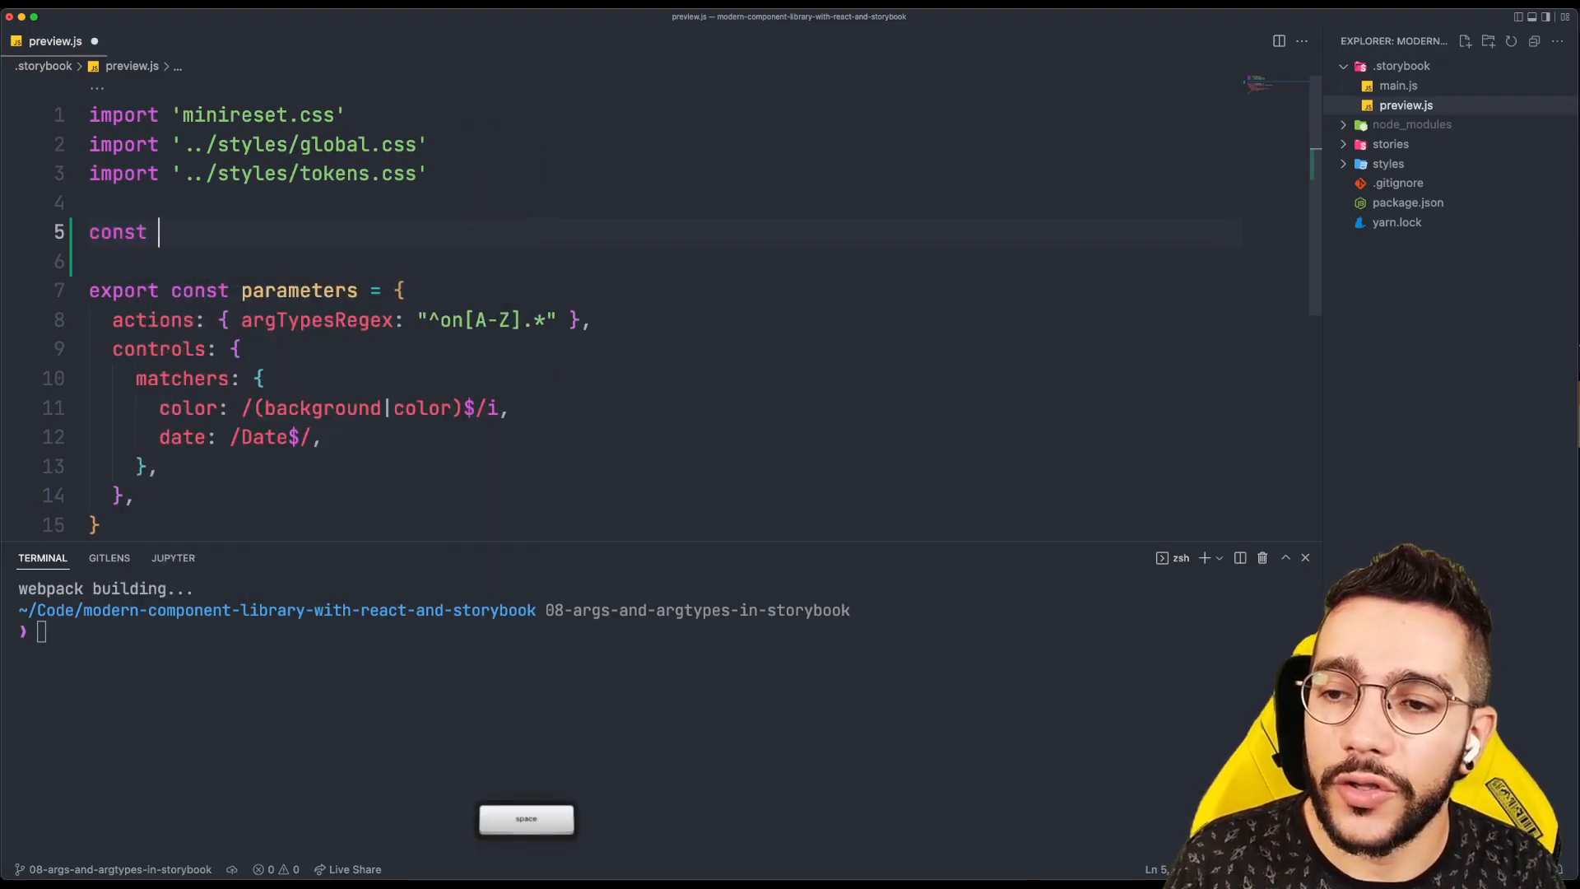
text(styles = {)
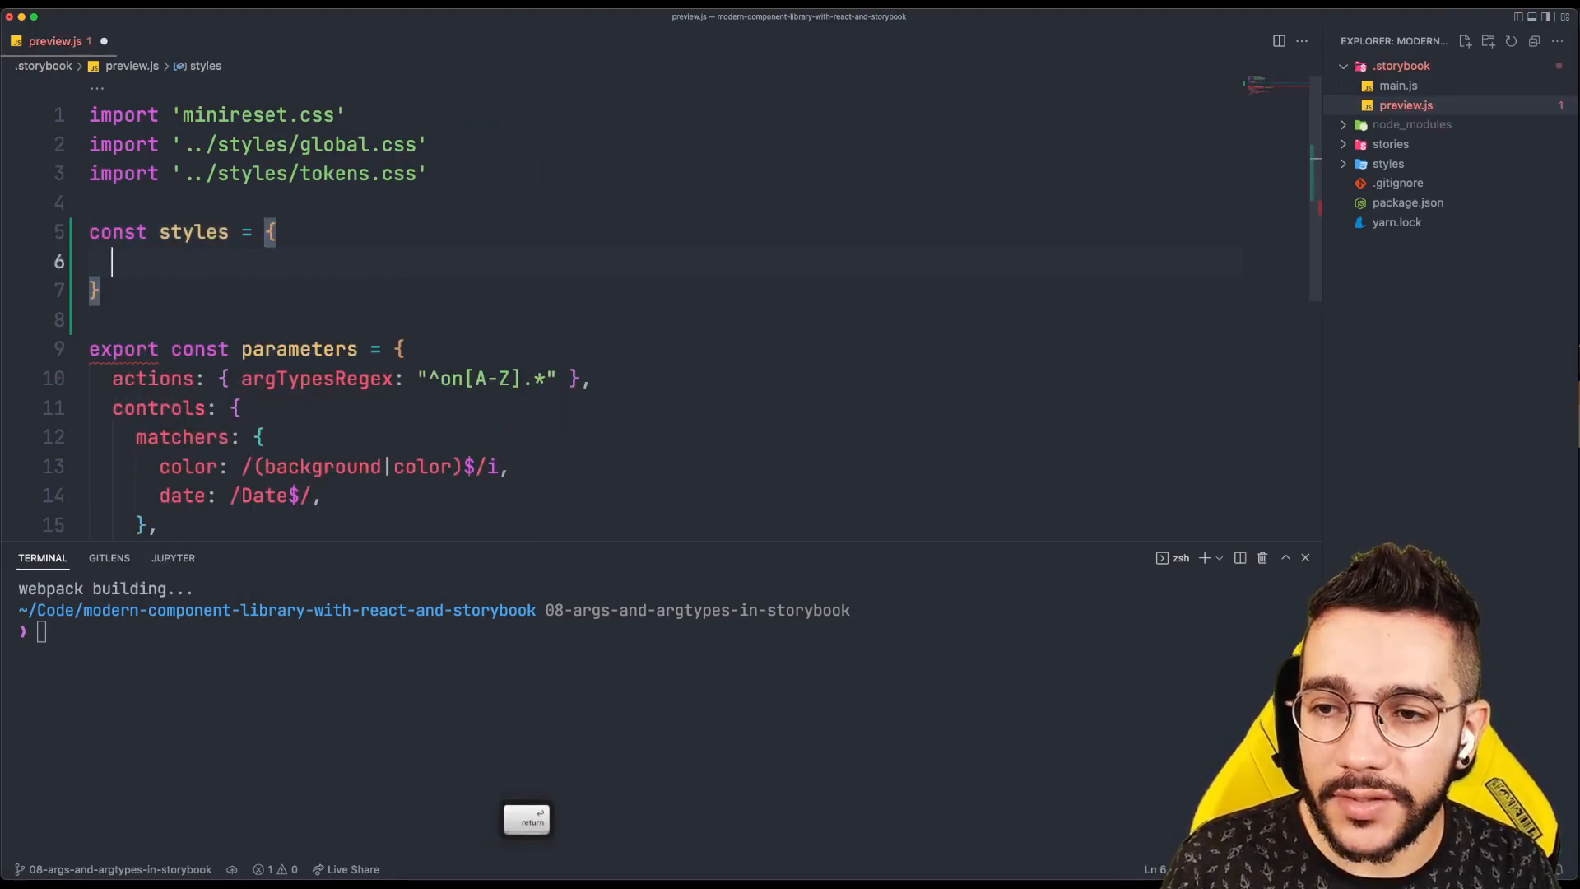
text(display: ")
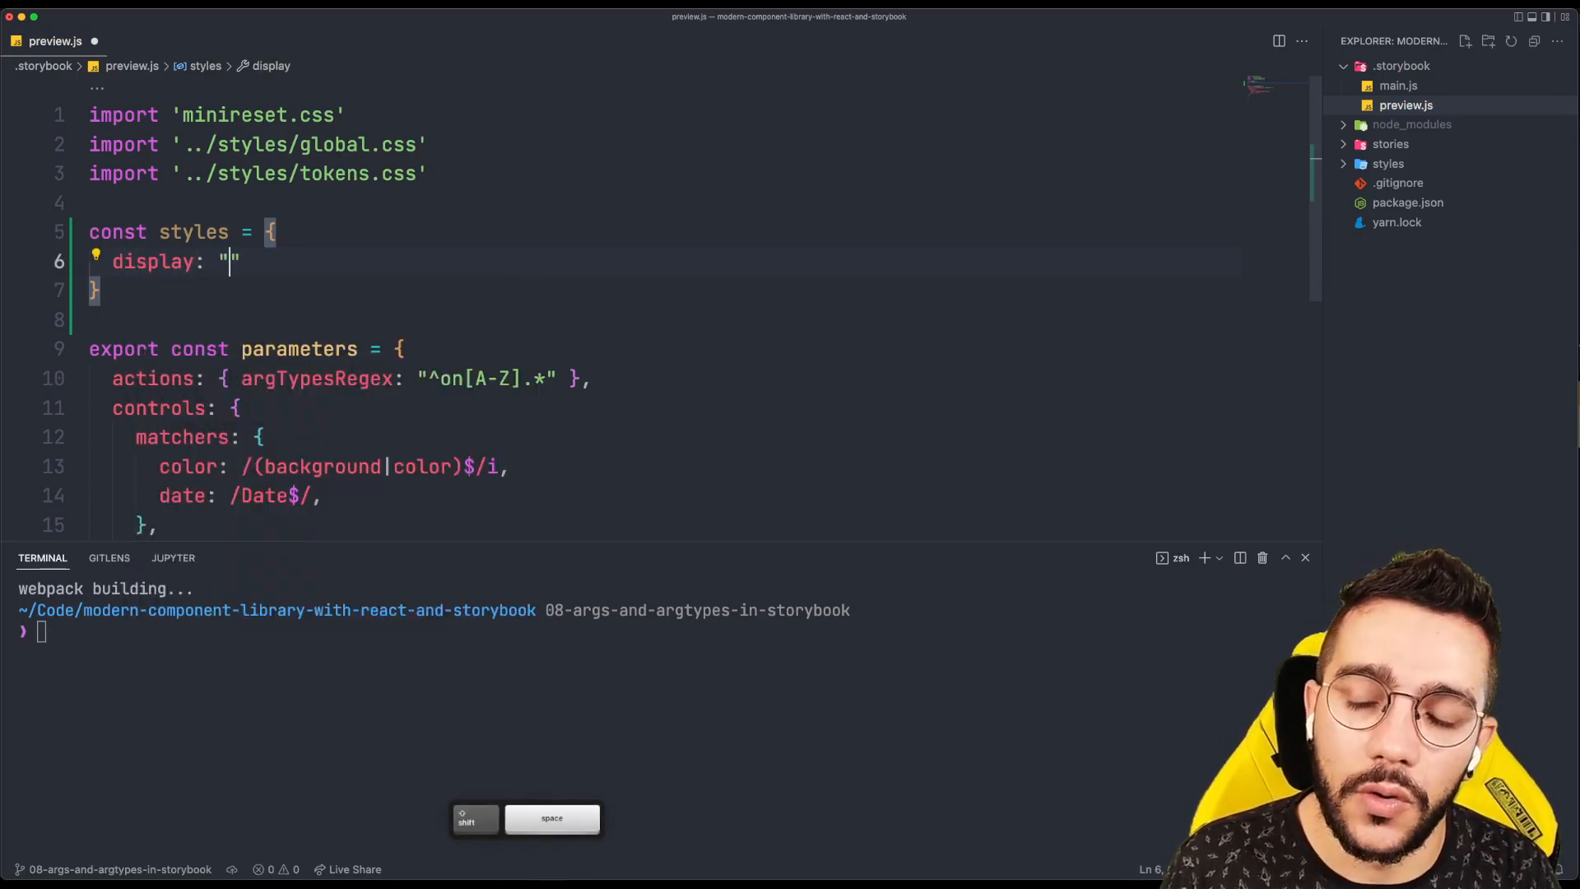
text(flex",)
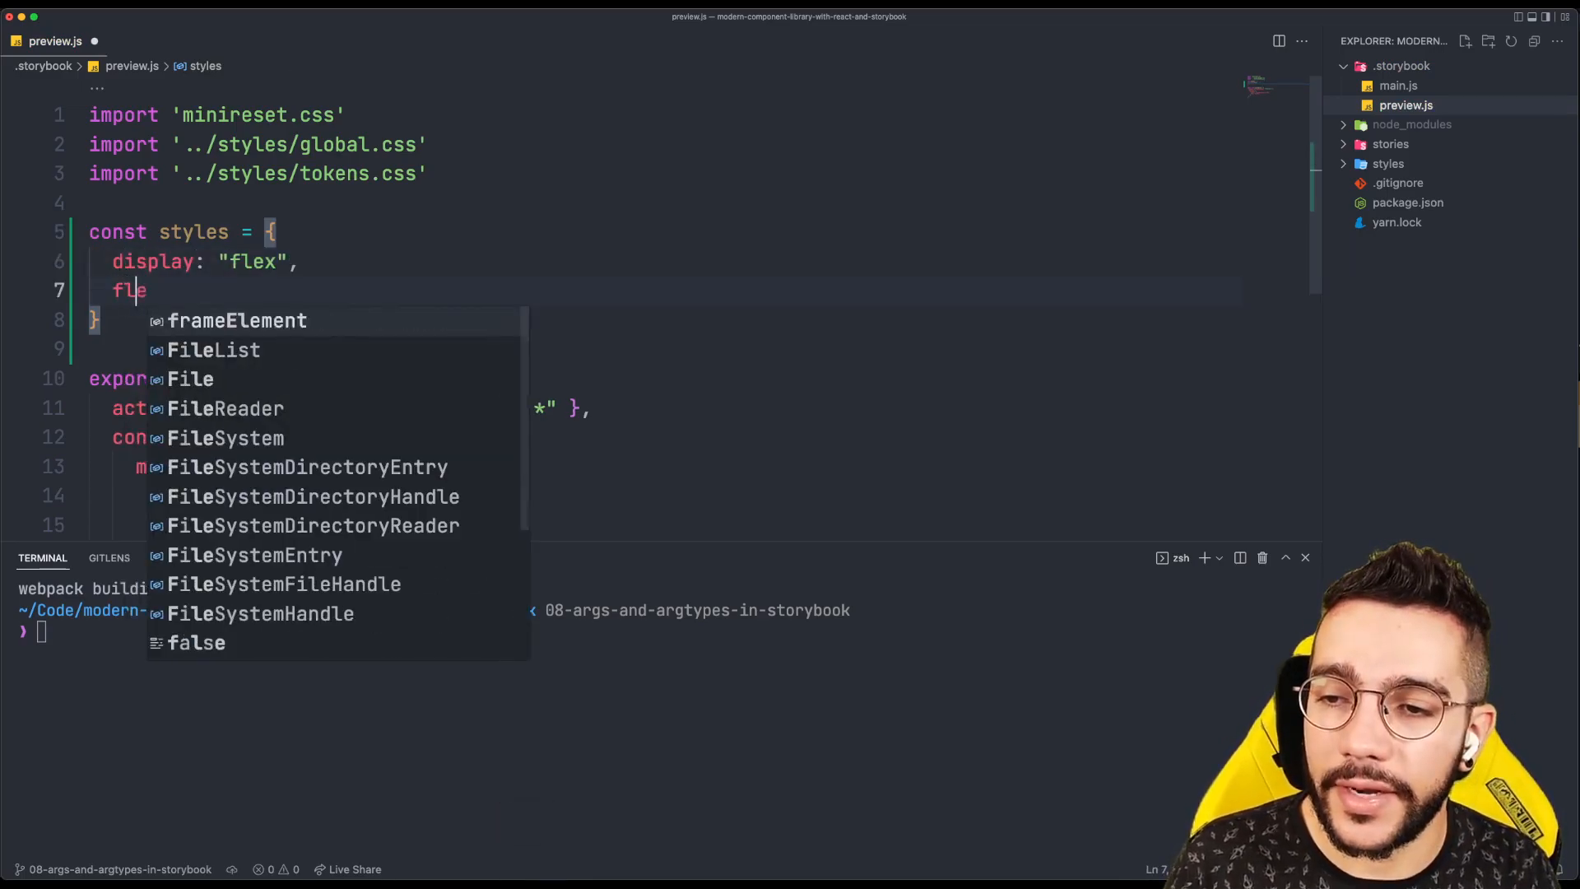
text(Direction:)
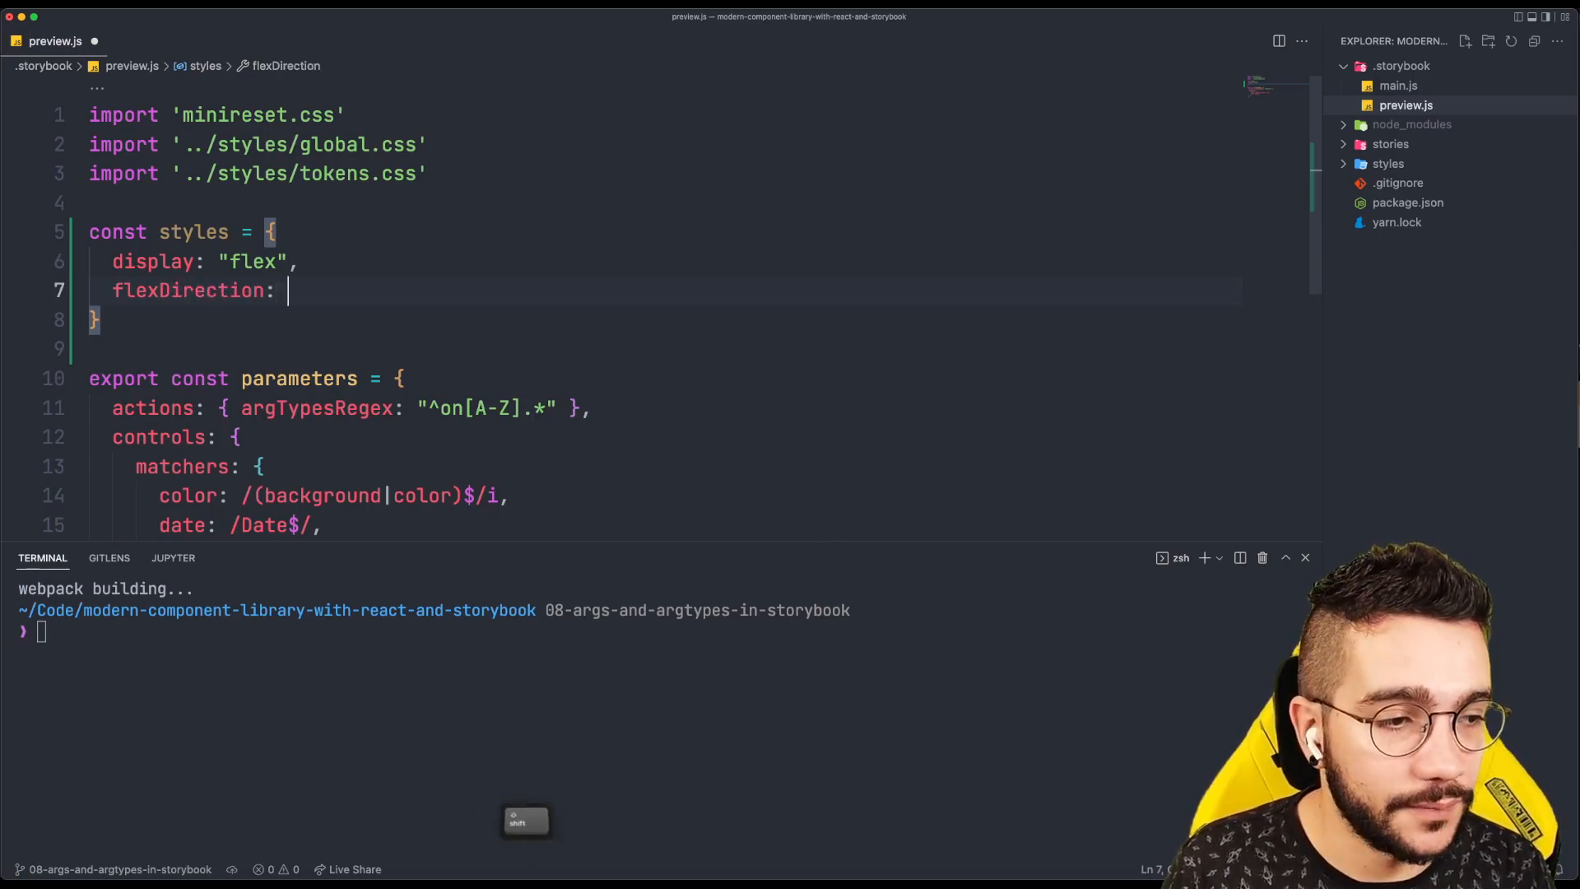
text("column",)
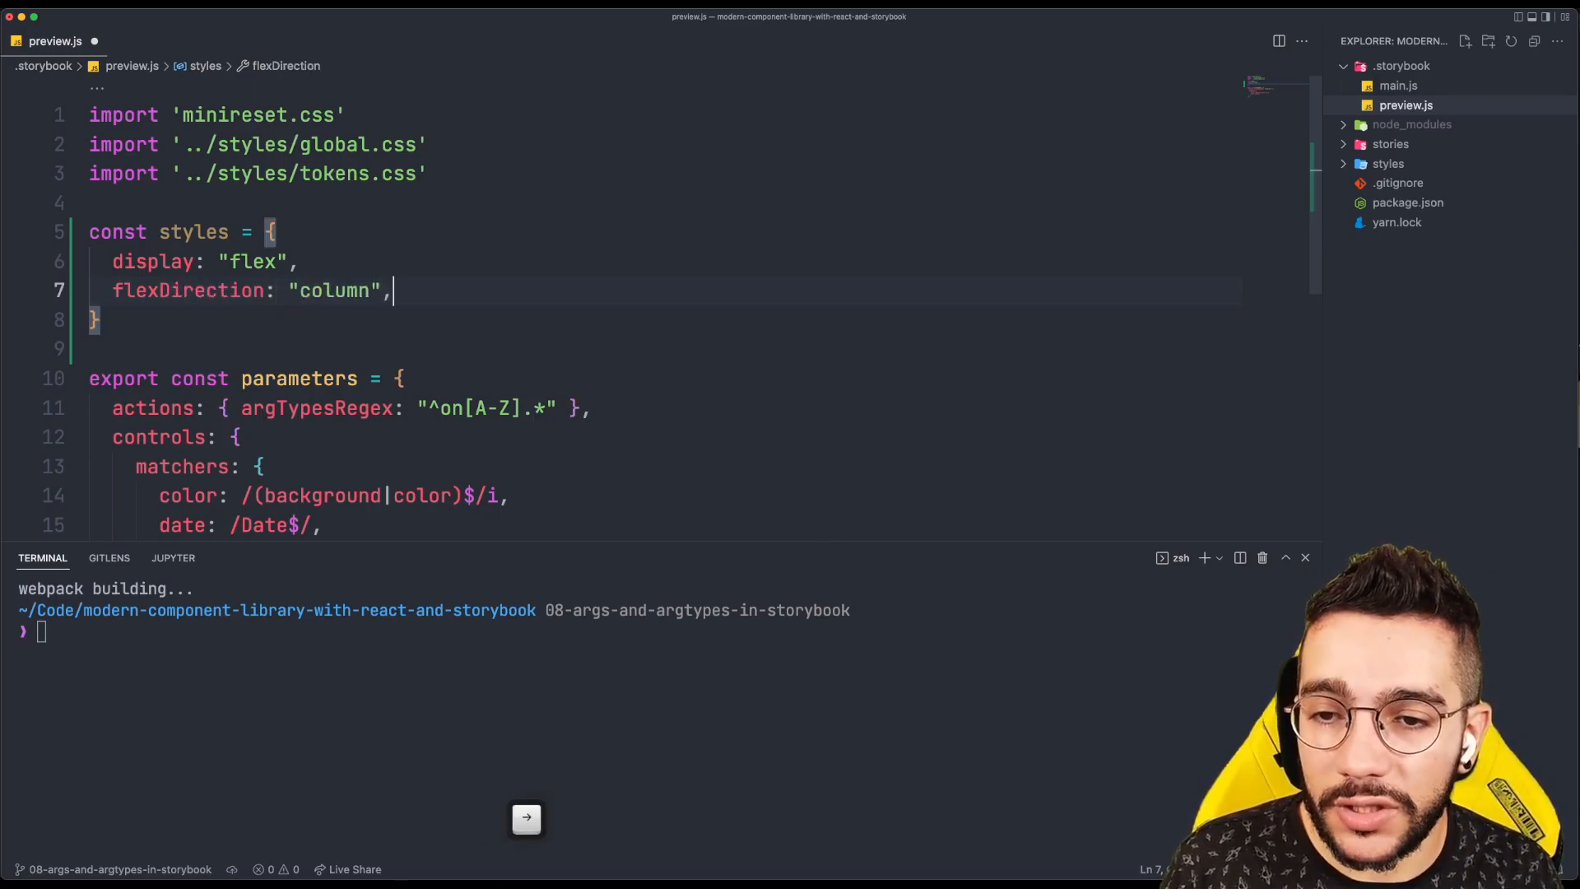
text(max)
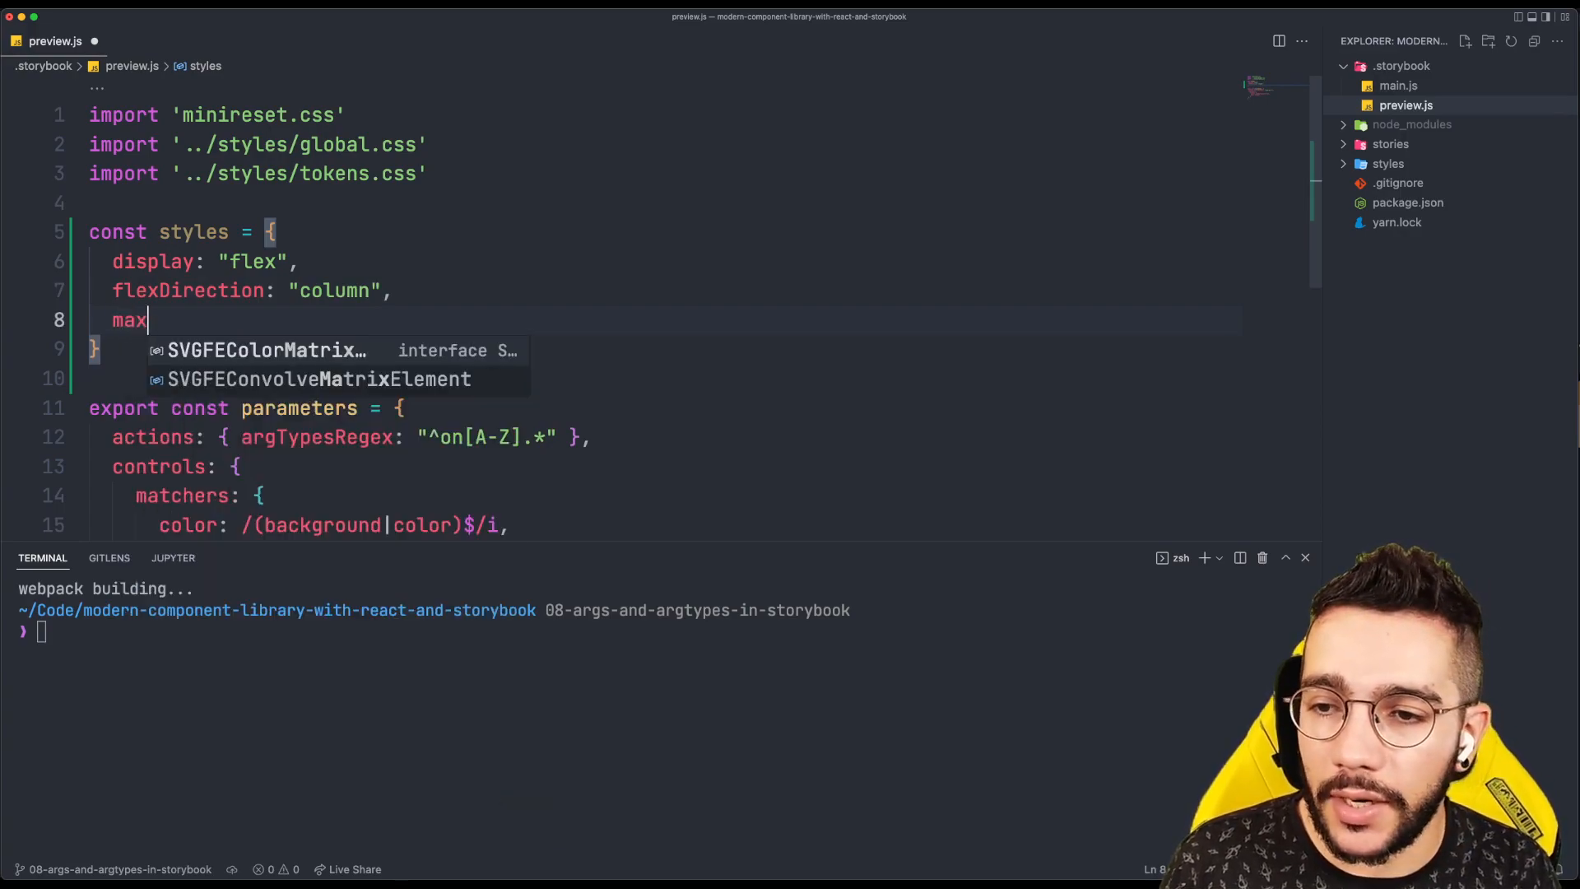
text(Height)
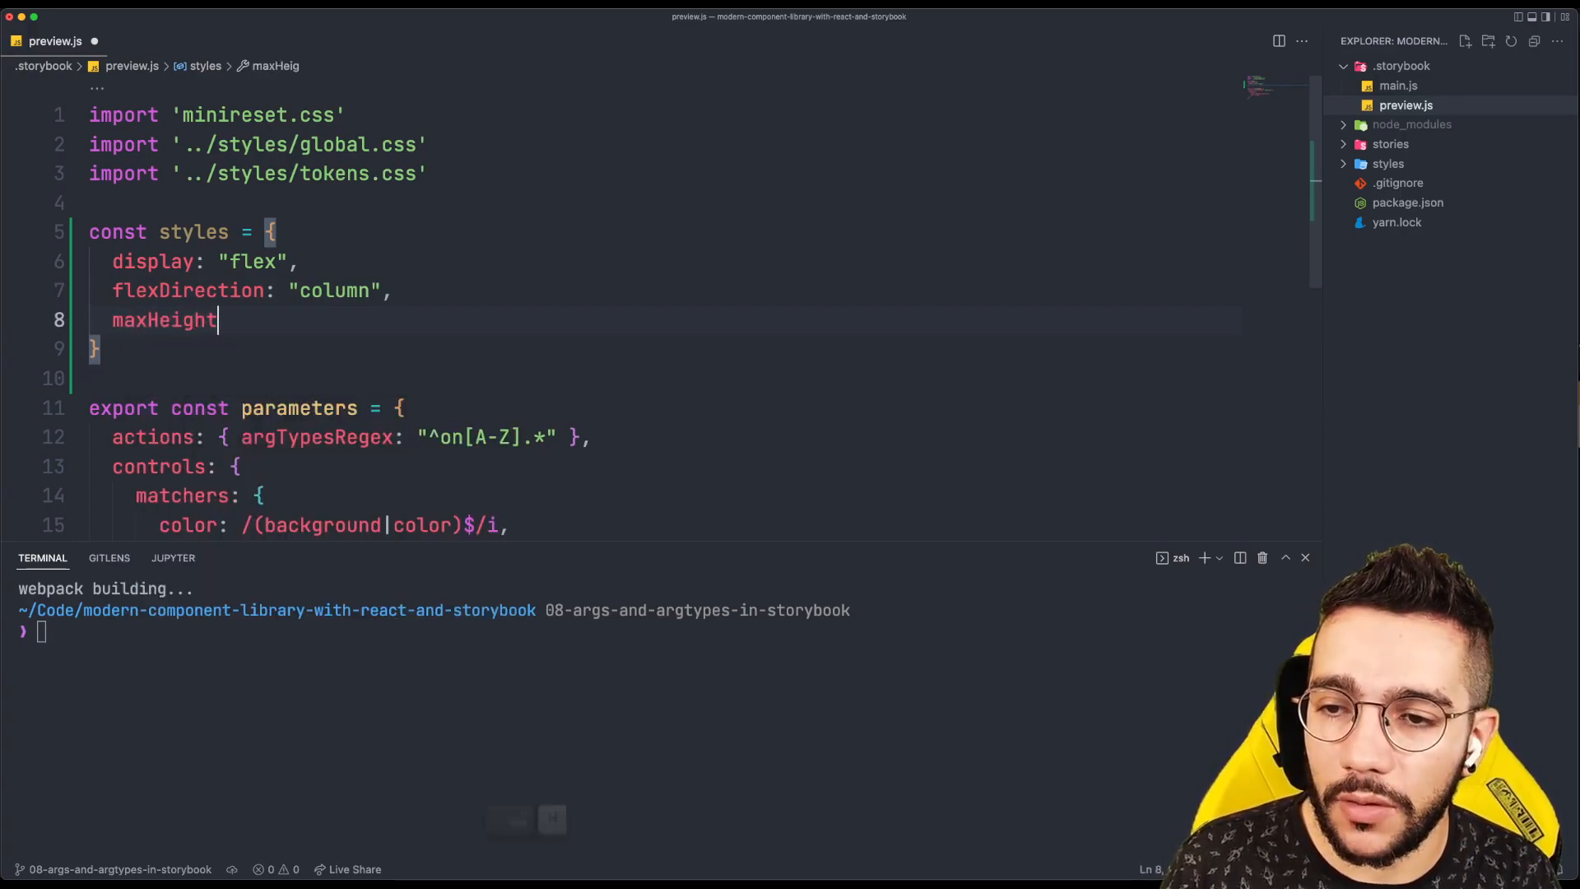
text(: "auto",)
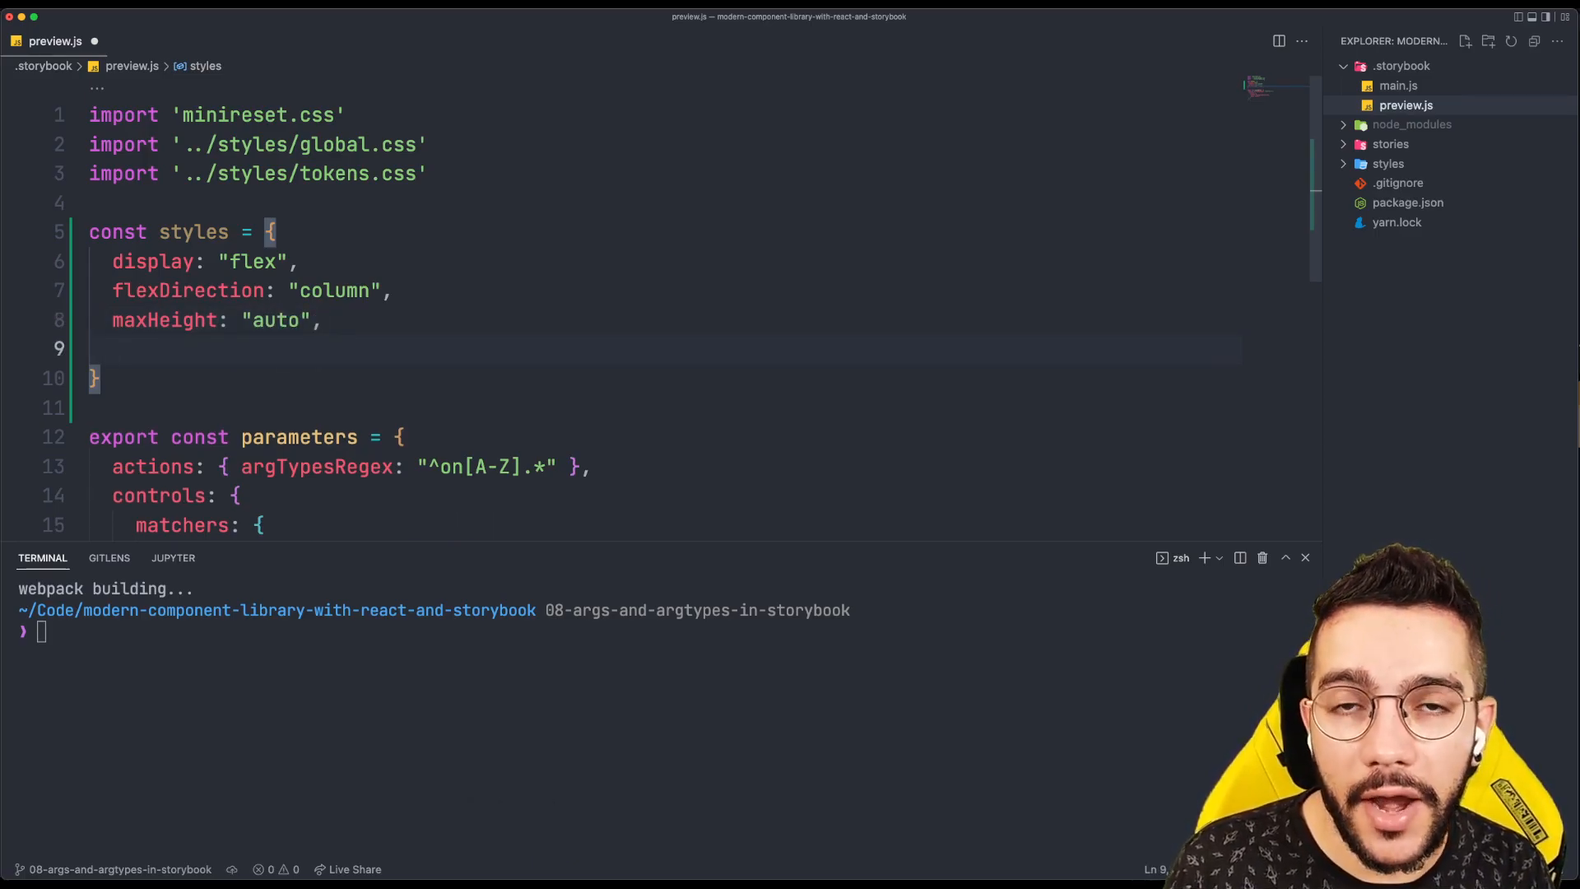
Add justifyContent and alignContent set to "flex-start" to the styles object
text(justi)
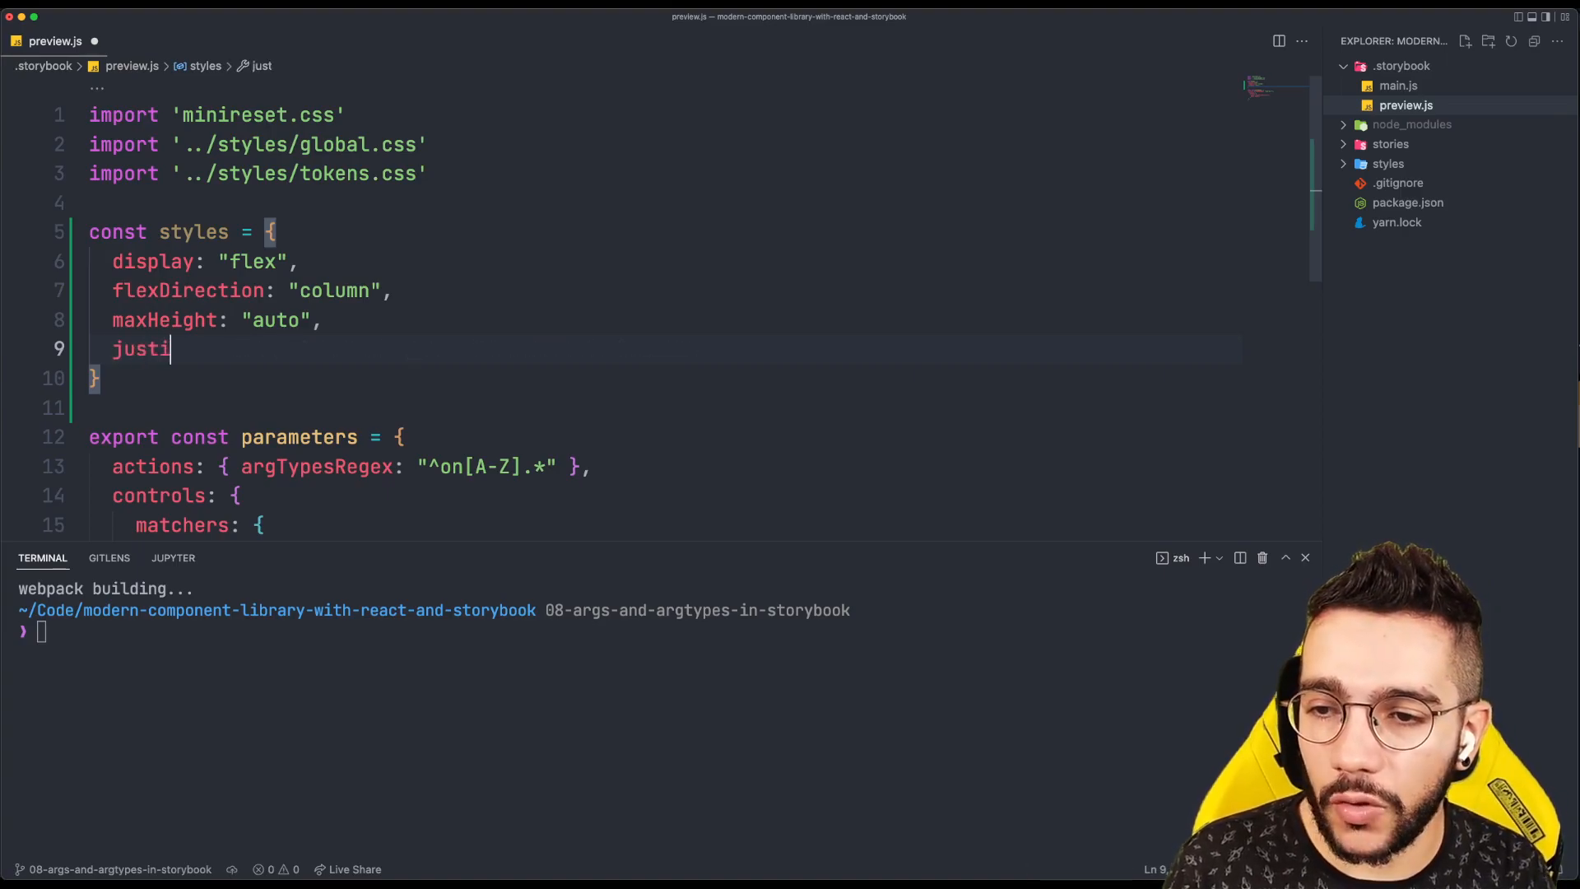
text(fyContent)
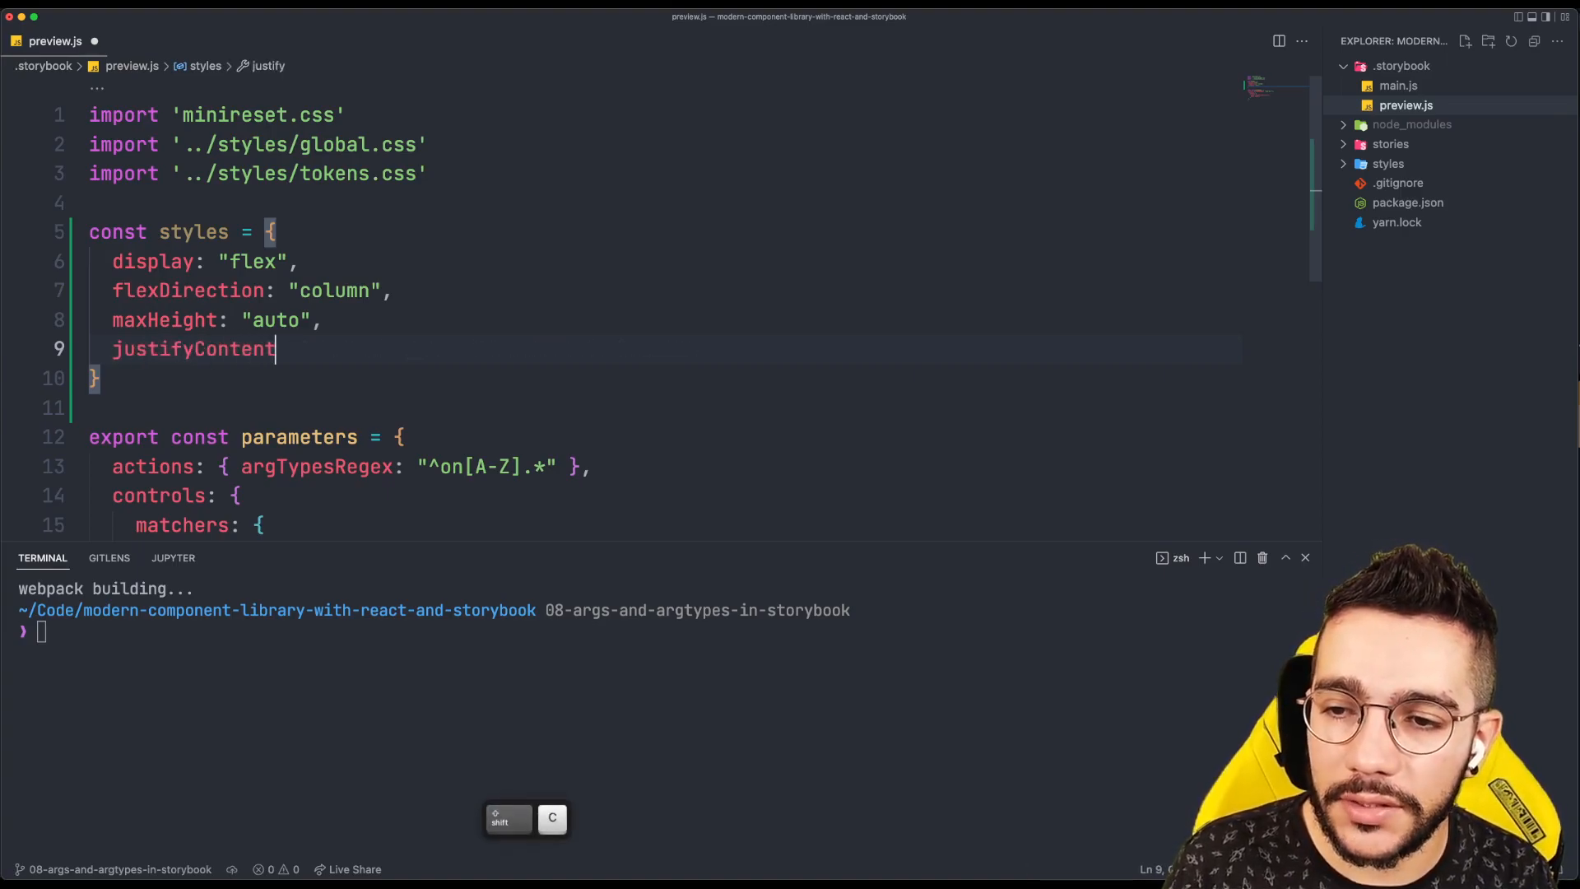
text(: "flex-start")
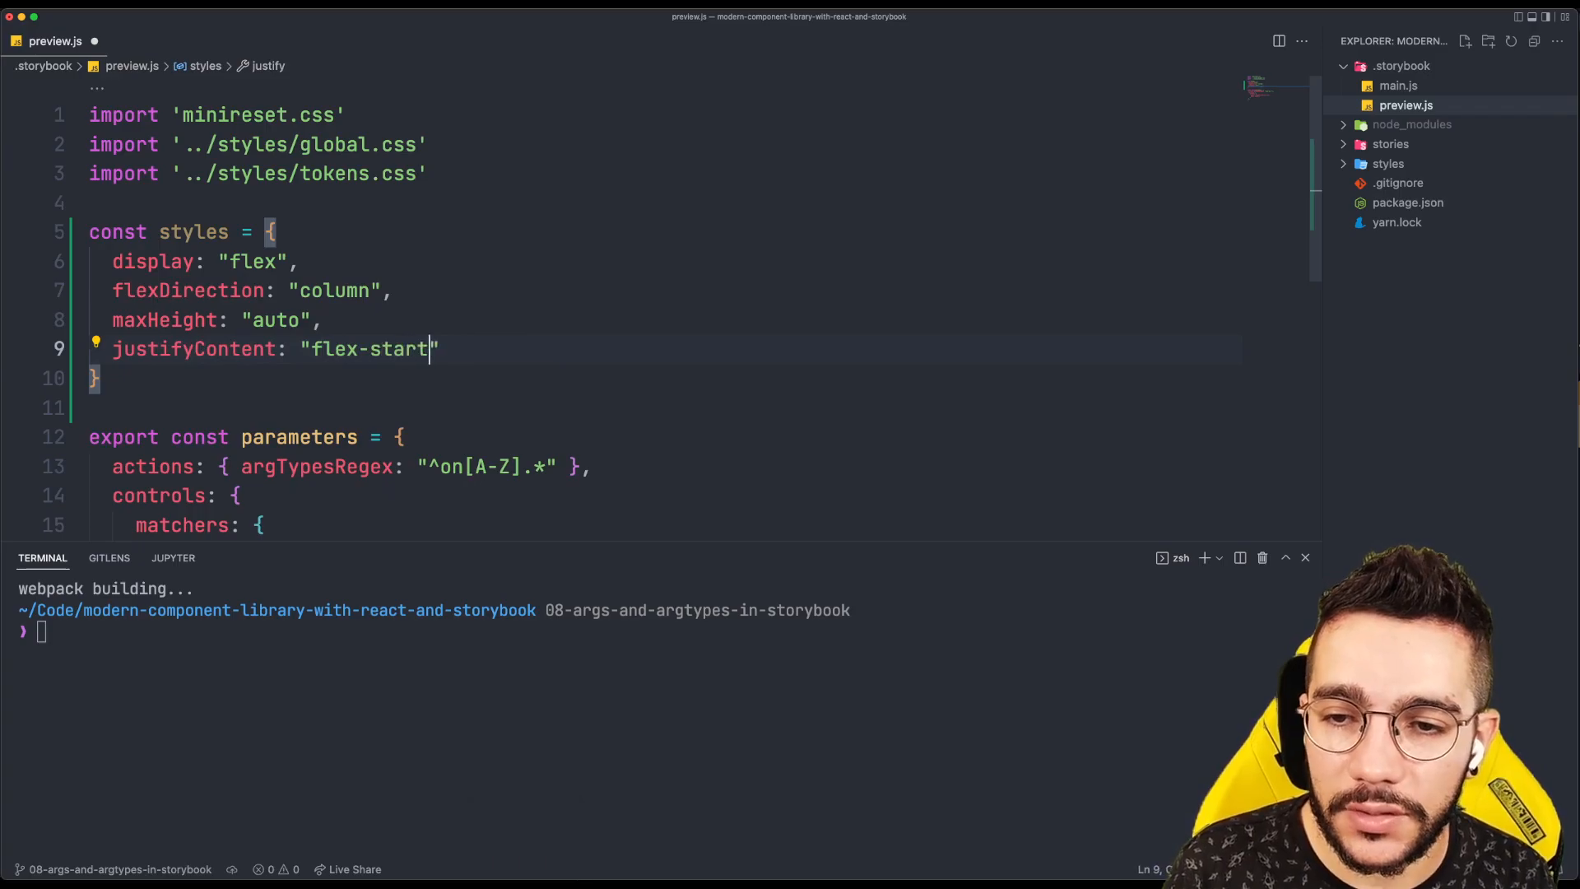
text(a)
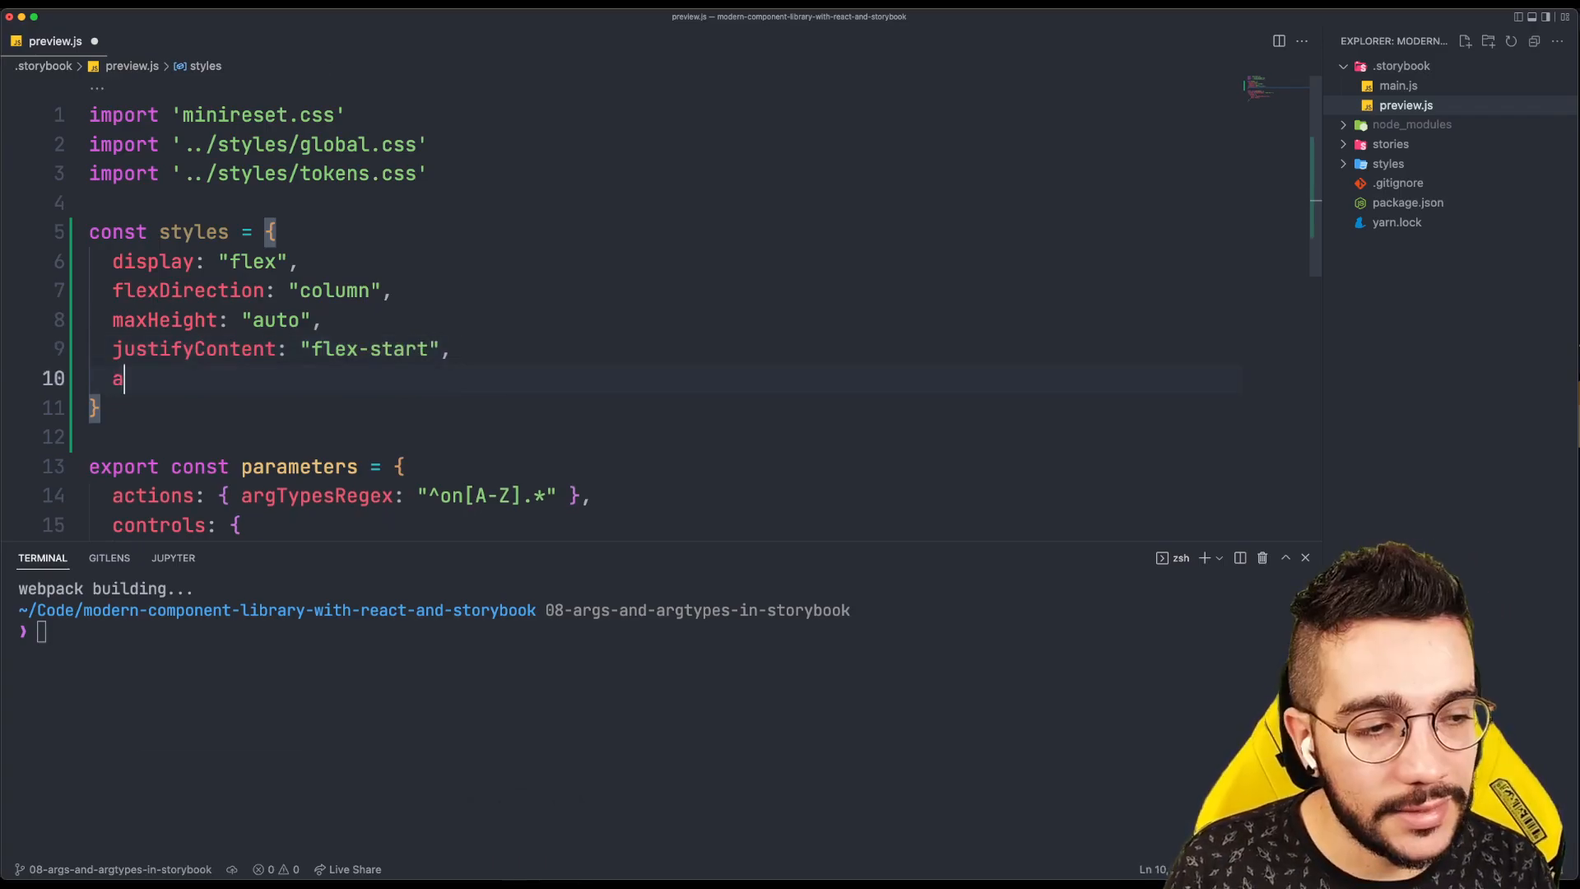
text(lignContent: ")
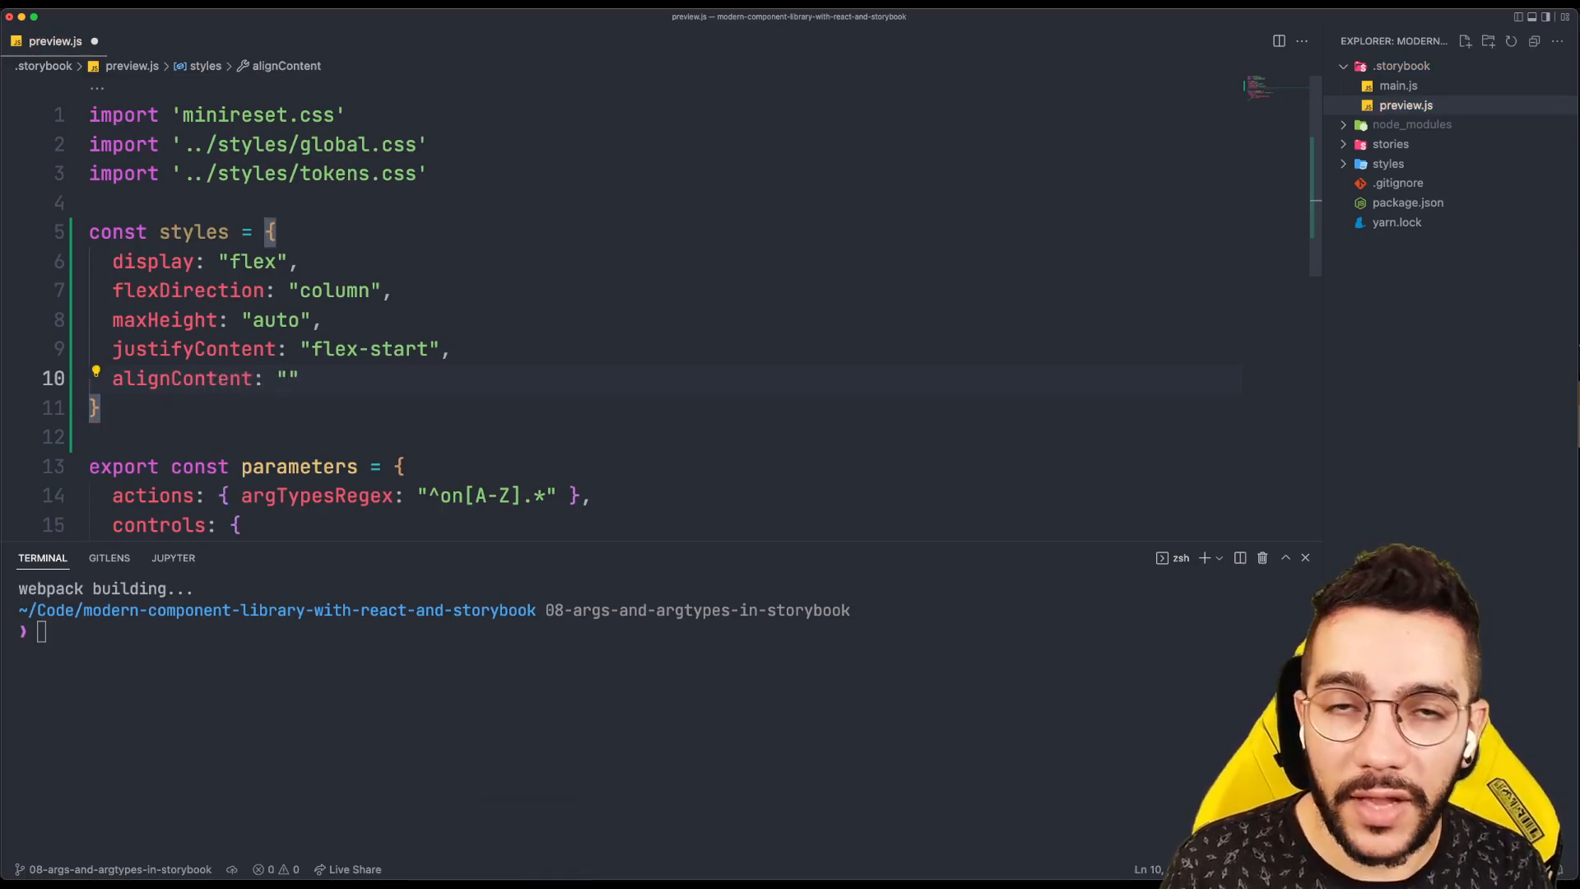
text(flex-start)
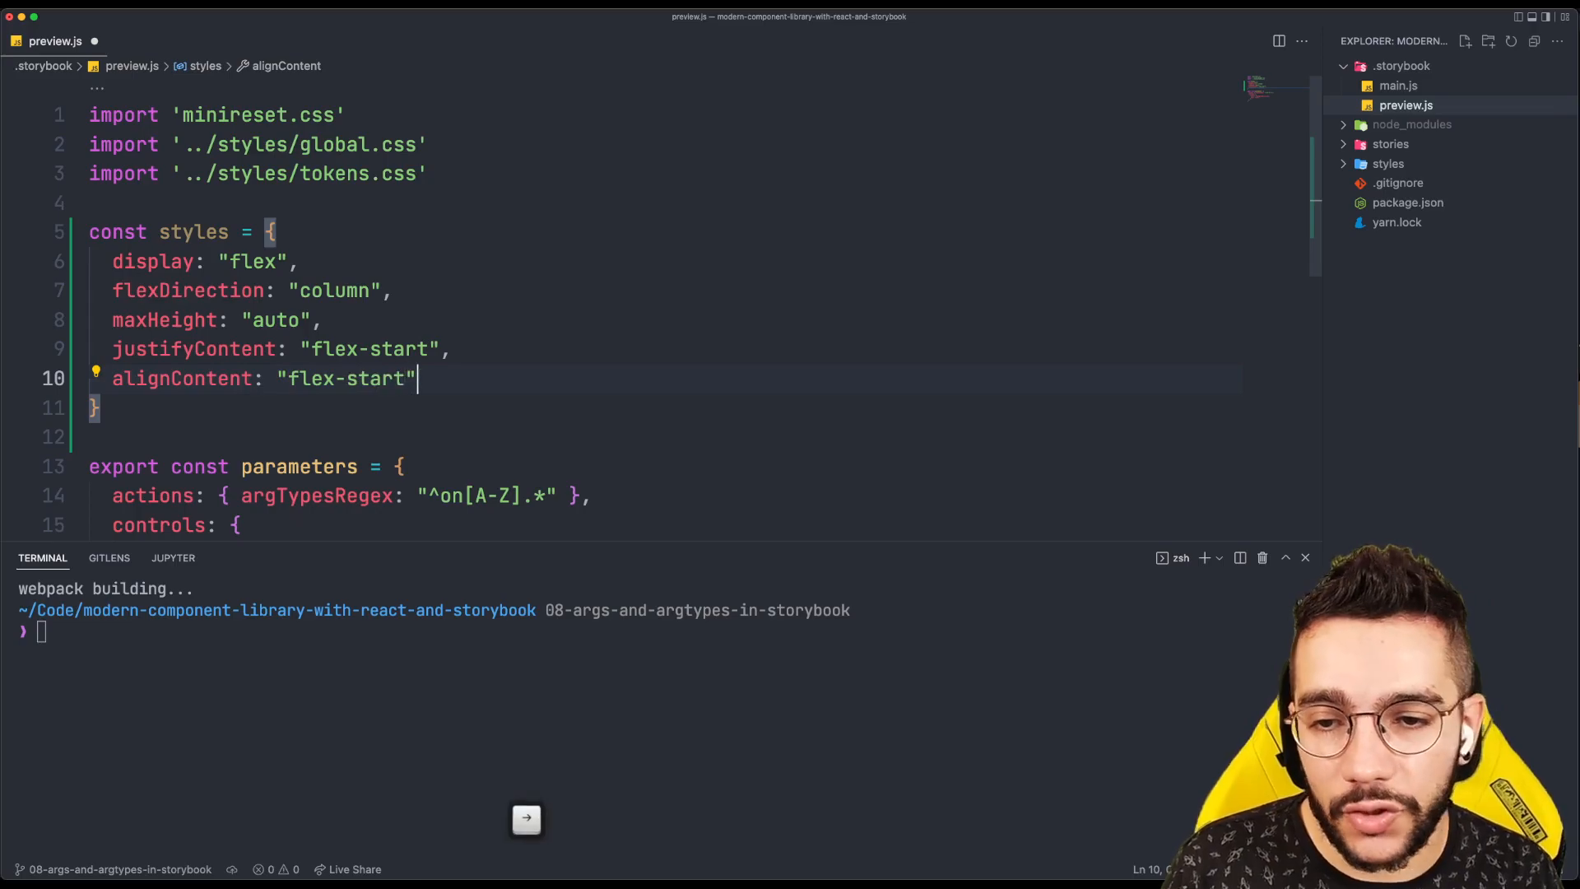
Add flexWrap "wrap", height 100% and gap "10px 30px" to the styles object
key(Enter)
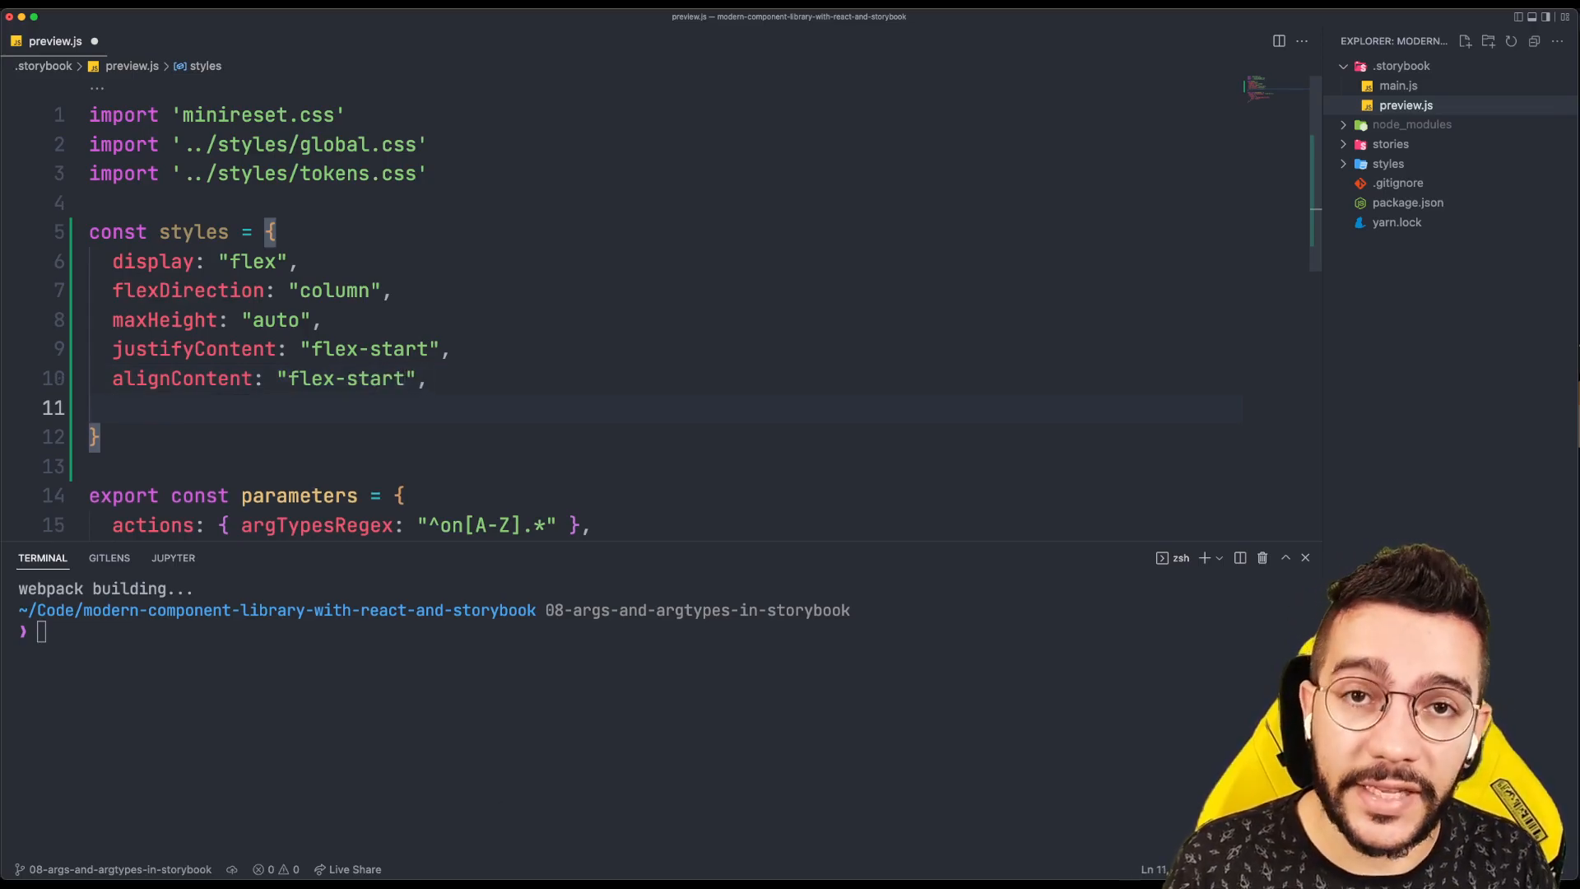
text(flexWrap)
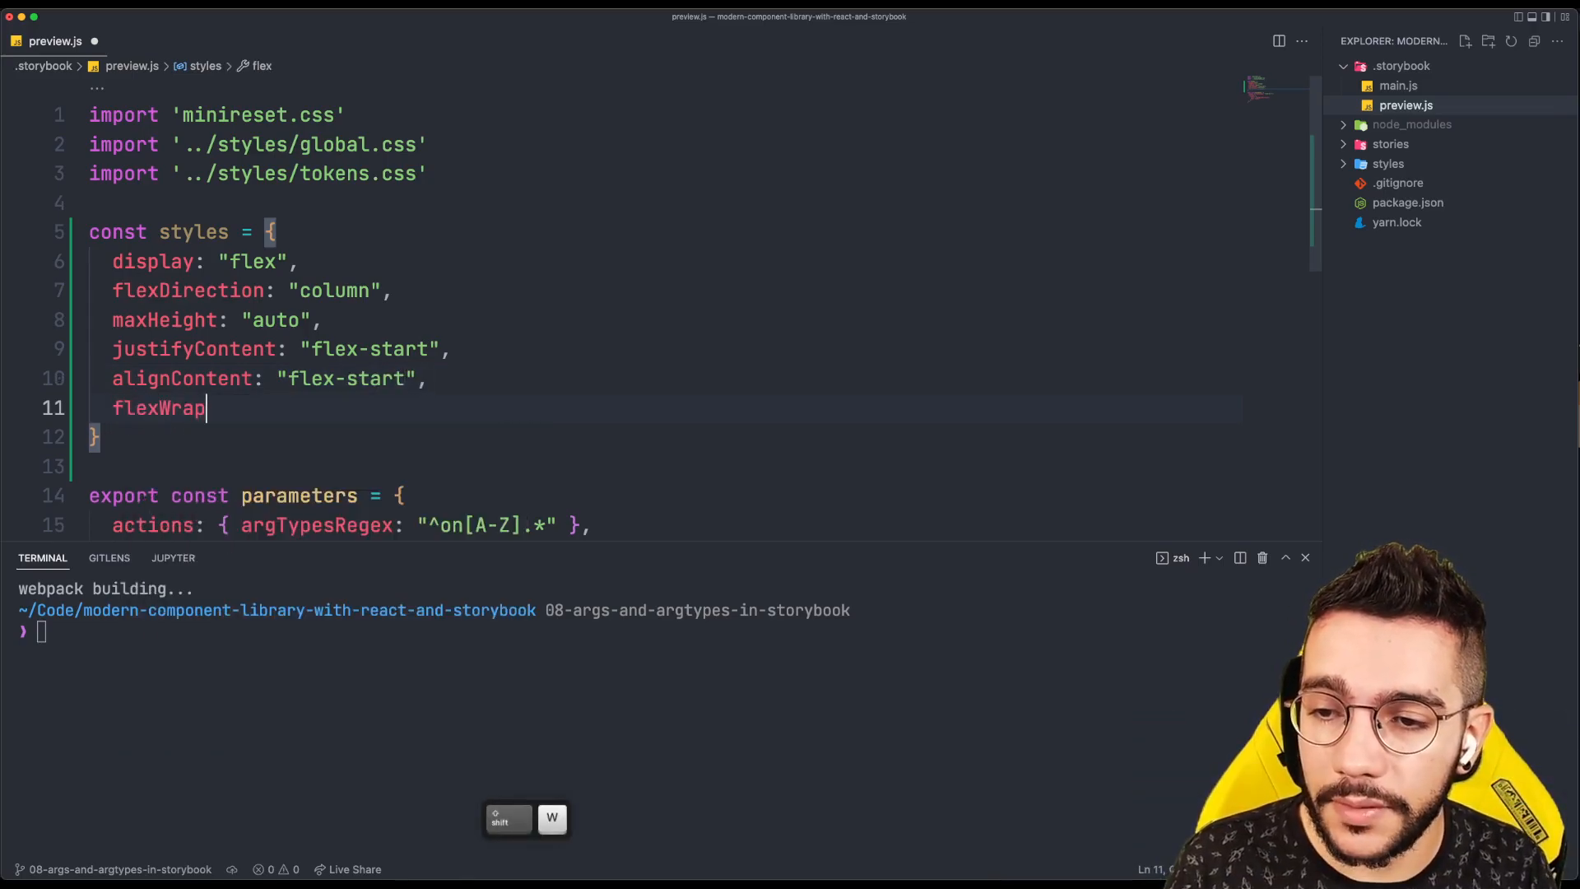
text(: "wrapo")
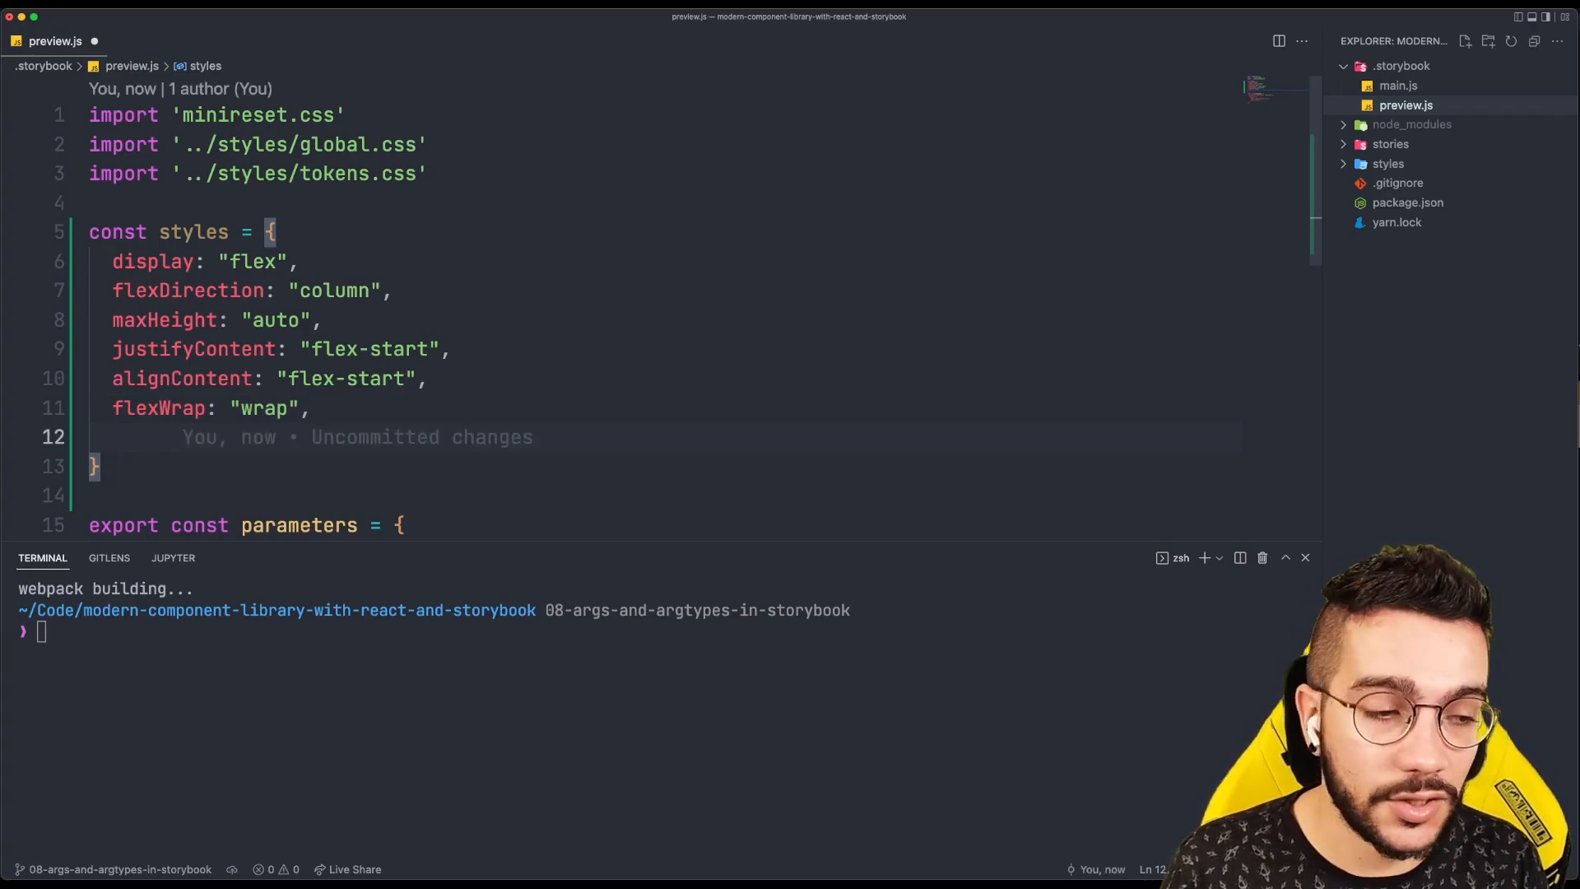
text(height: "100%",)
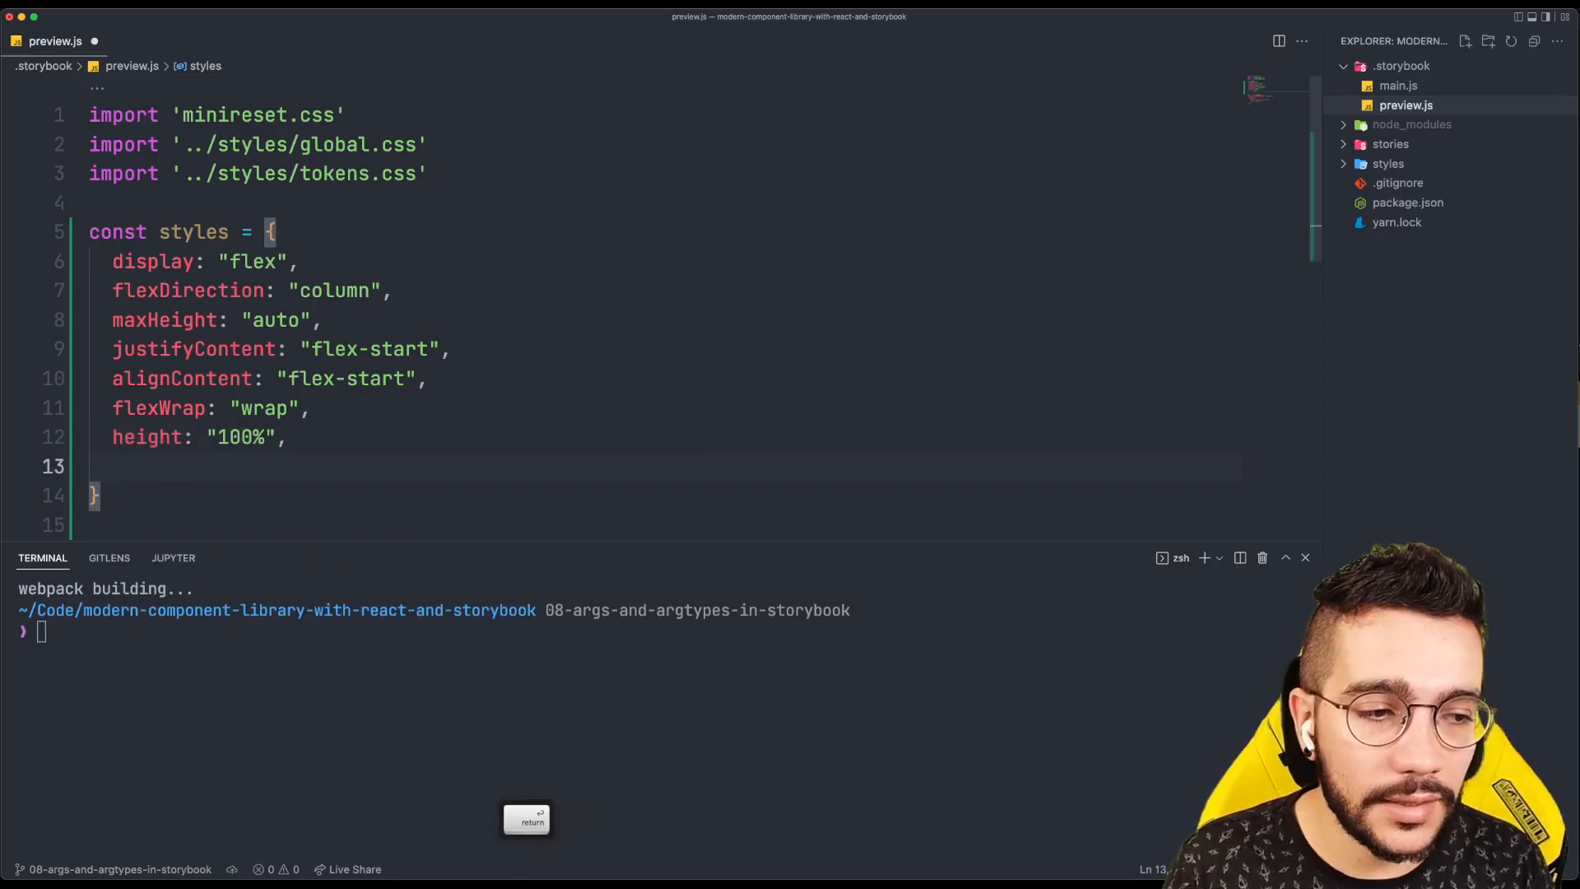
text(gap: "1")
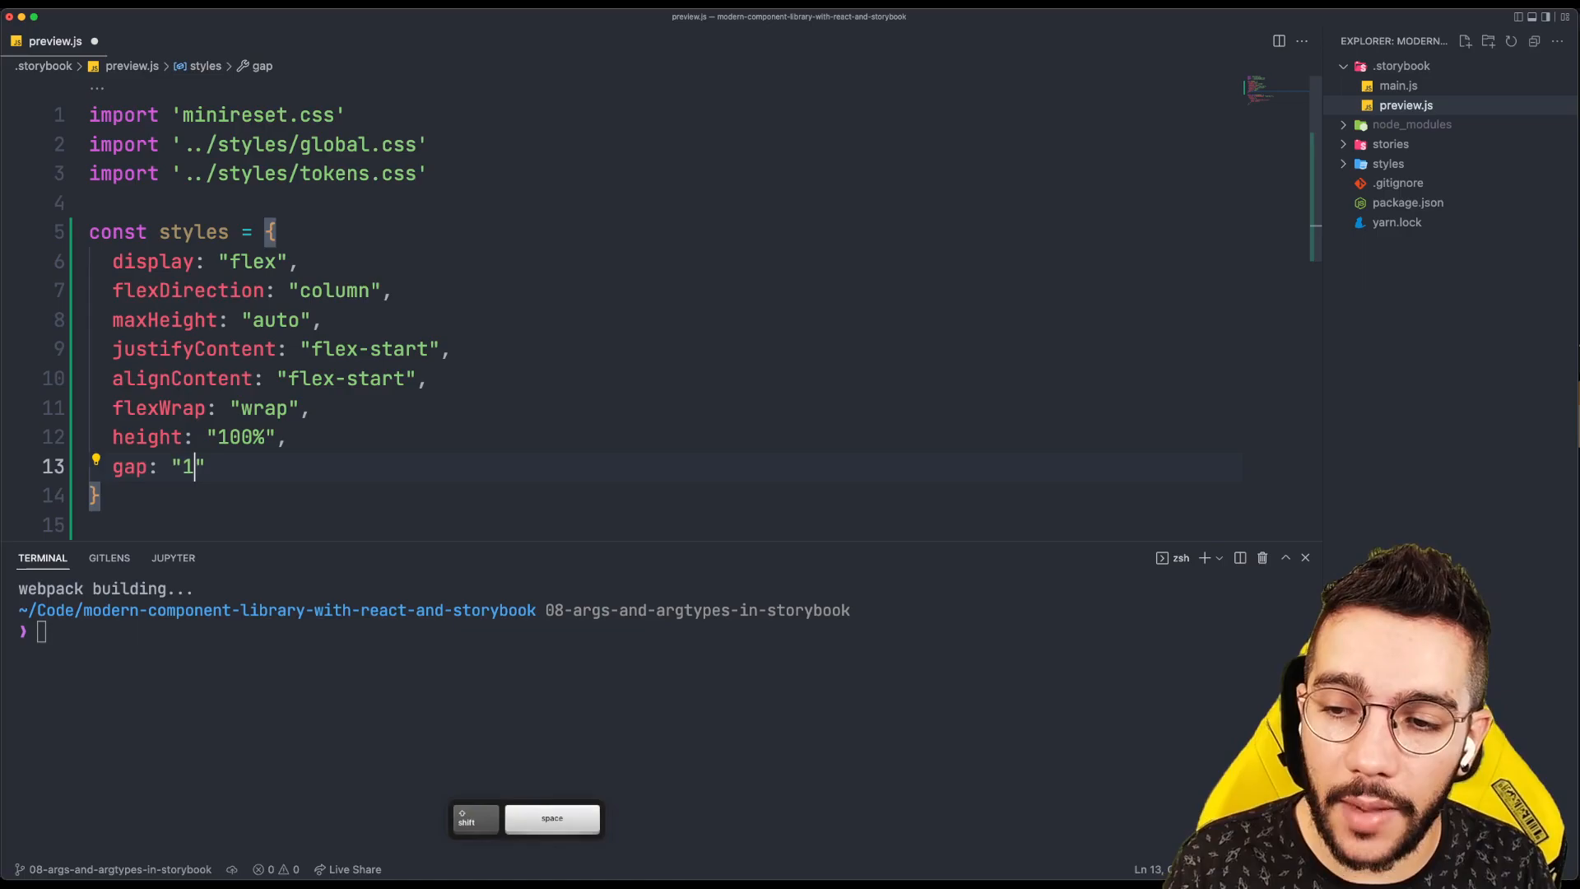
text(0px)
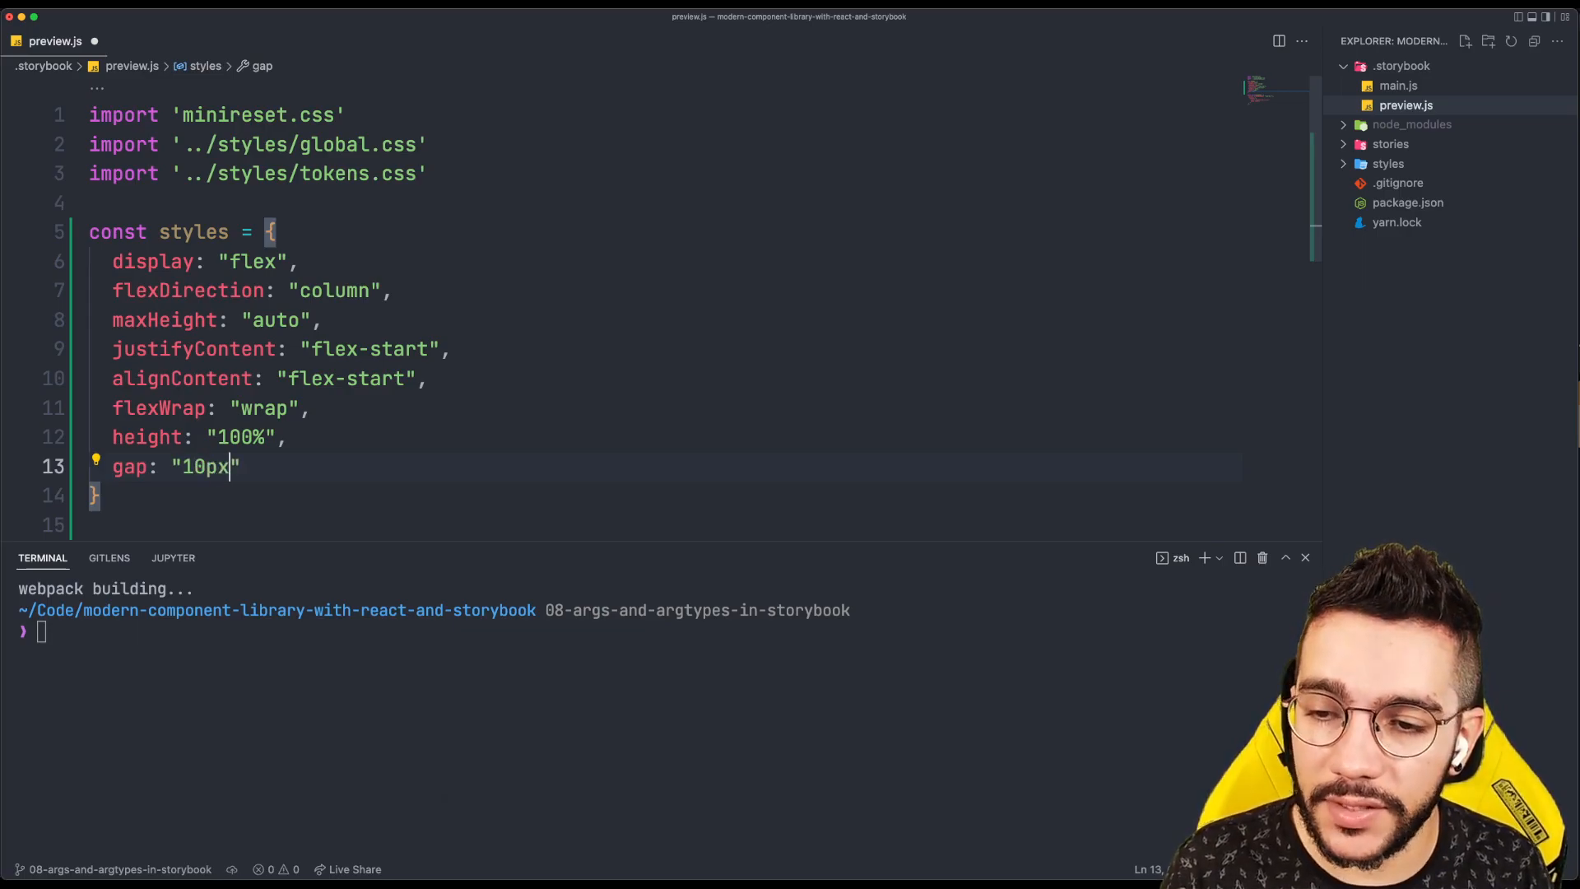
text(30p)
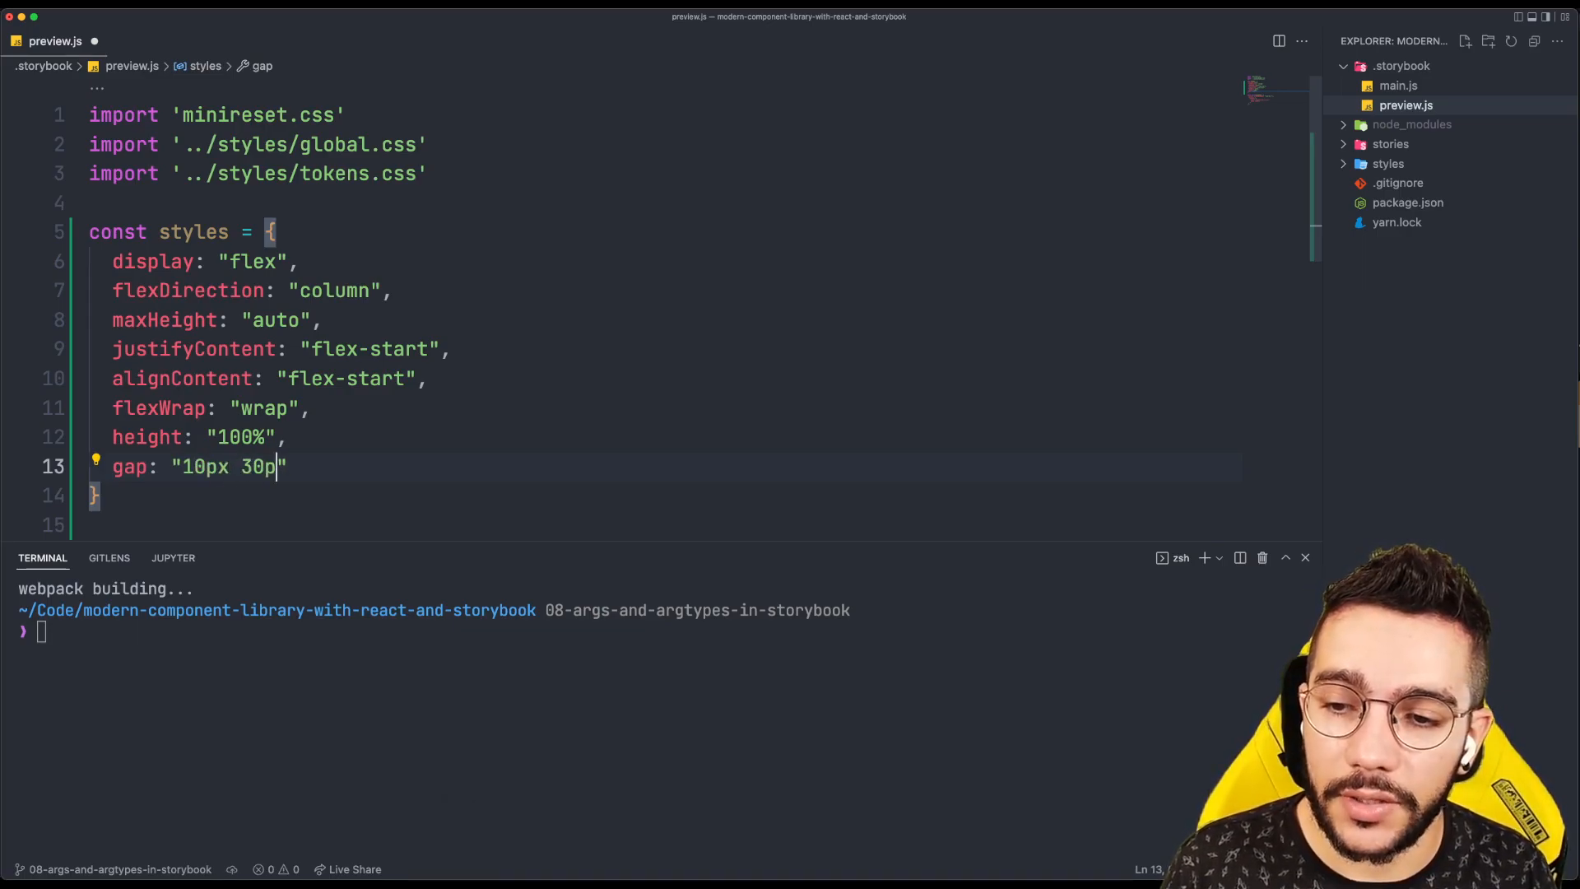
text(x)
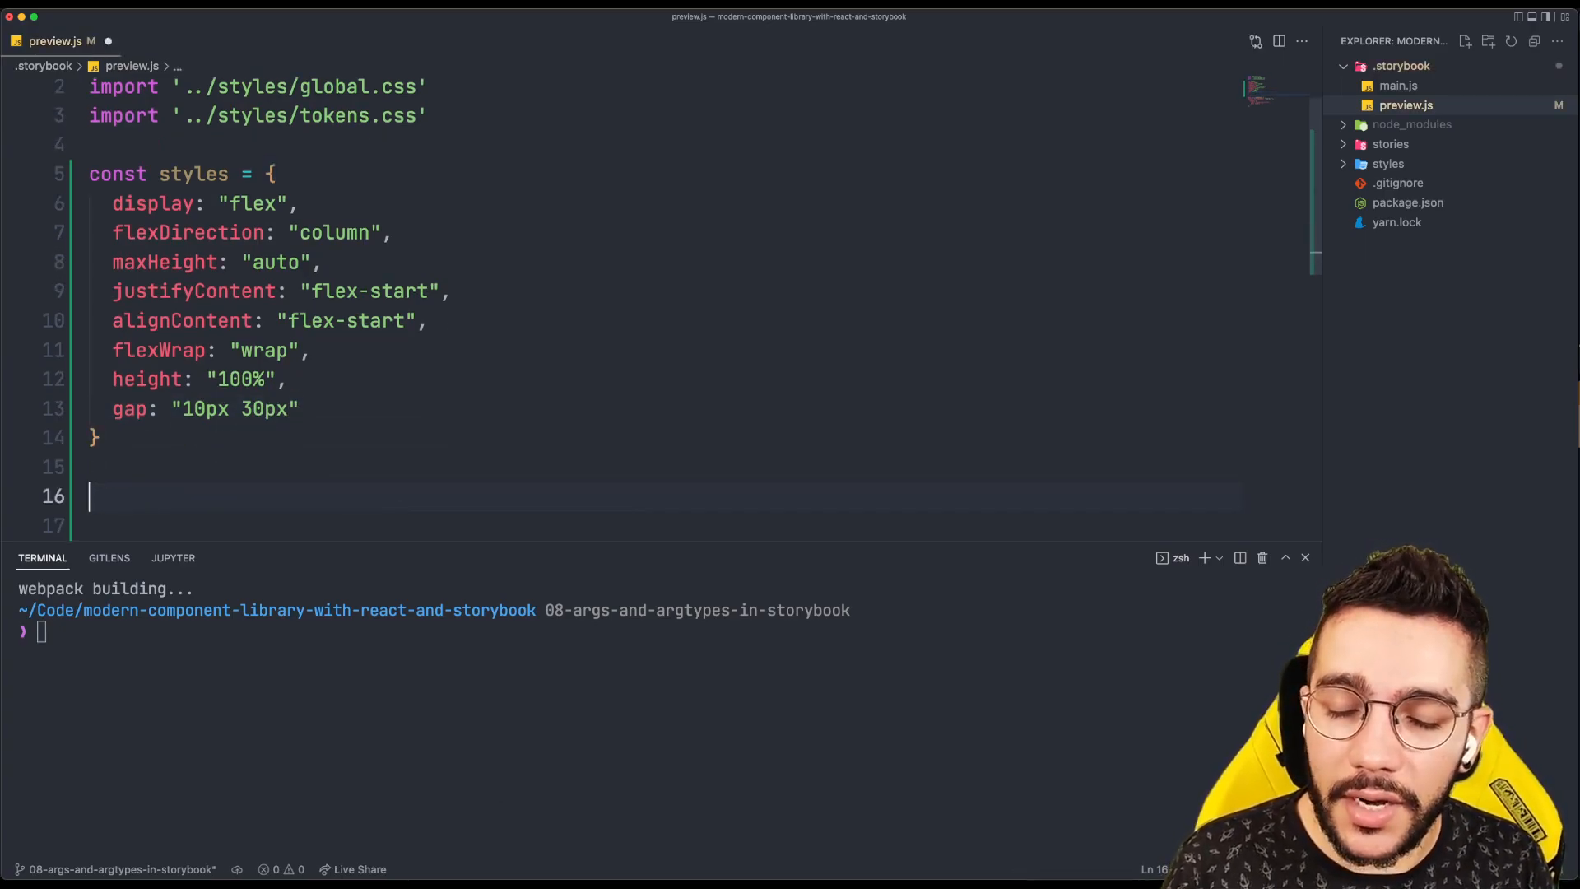
Write export const decorators = [(Story) => <div style={styles}><Story /></div>]
text(epo)
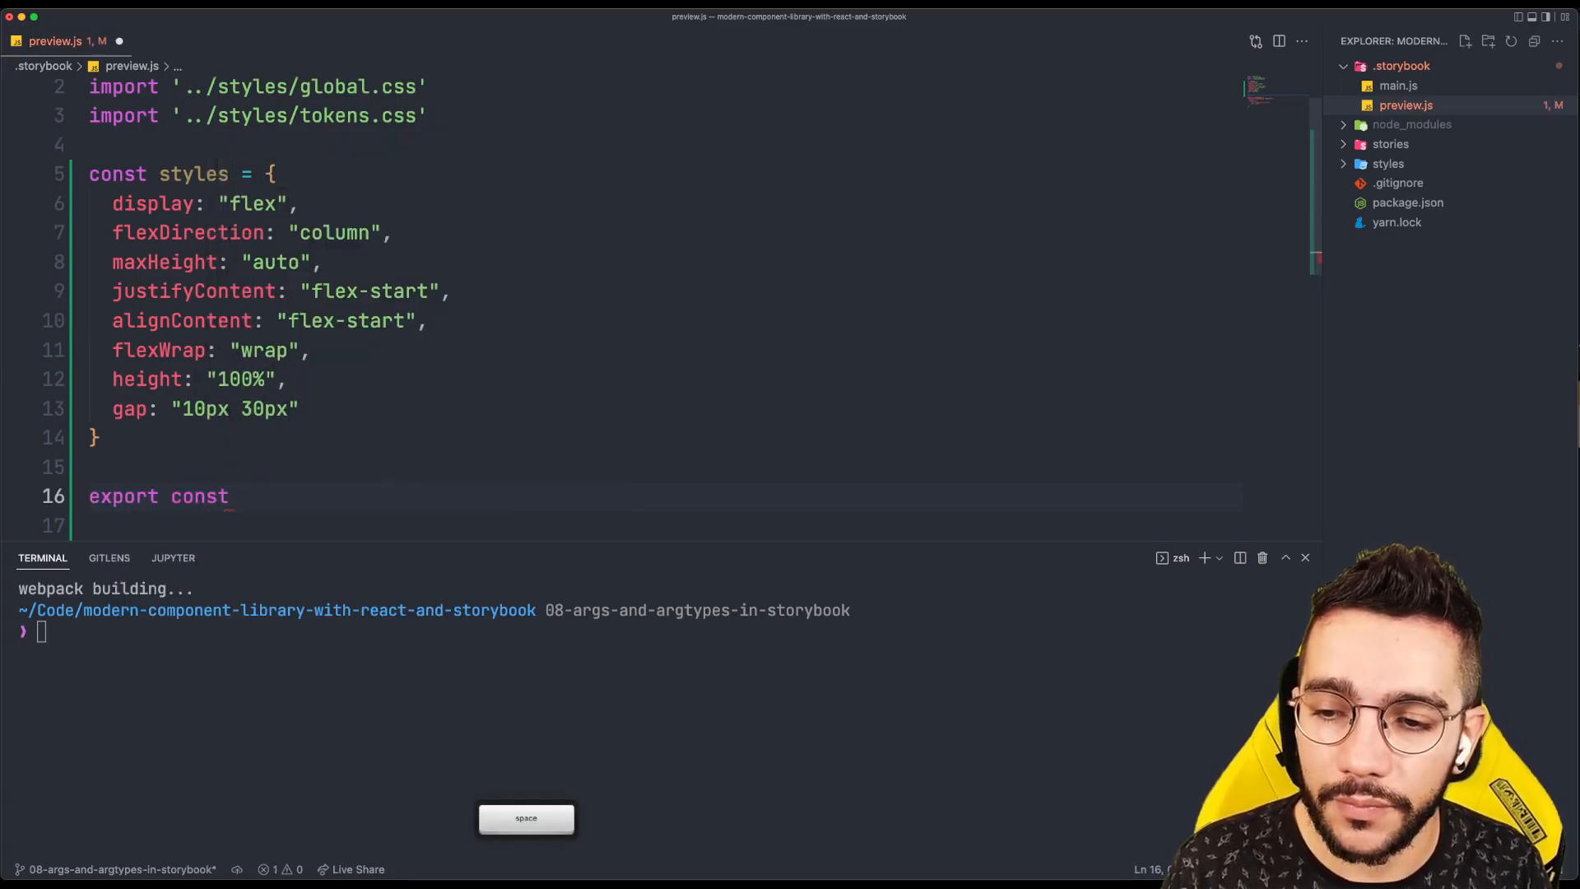
text(de)
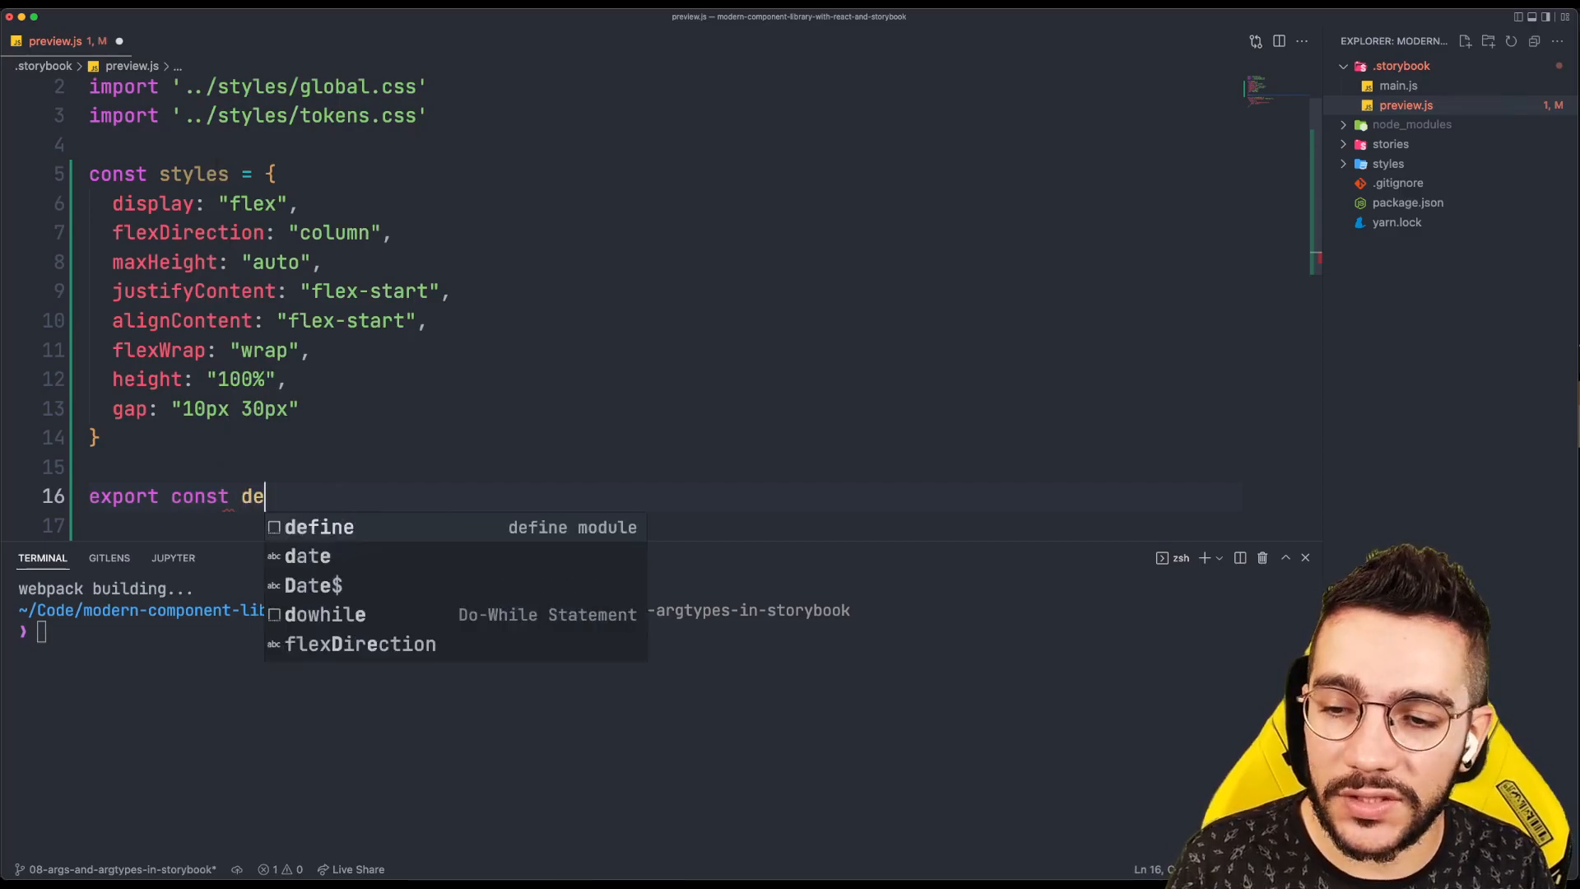
text(corators =)
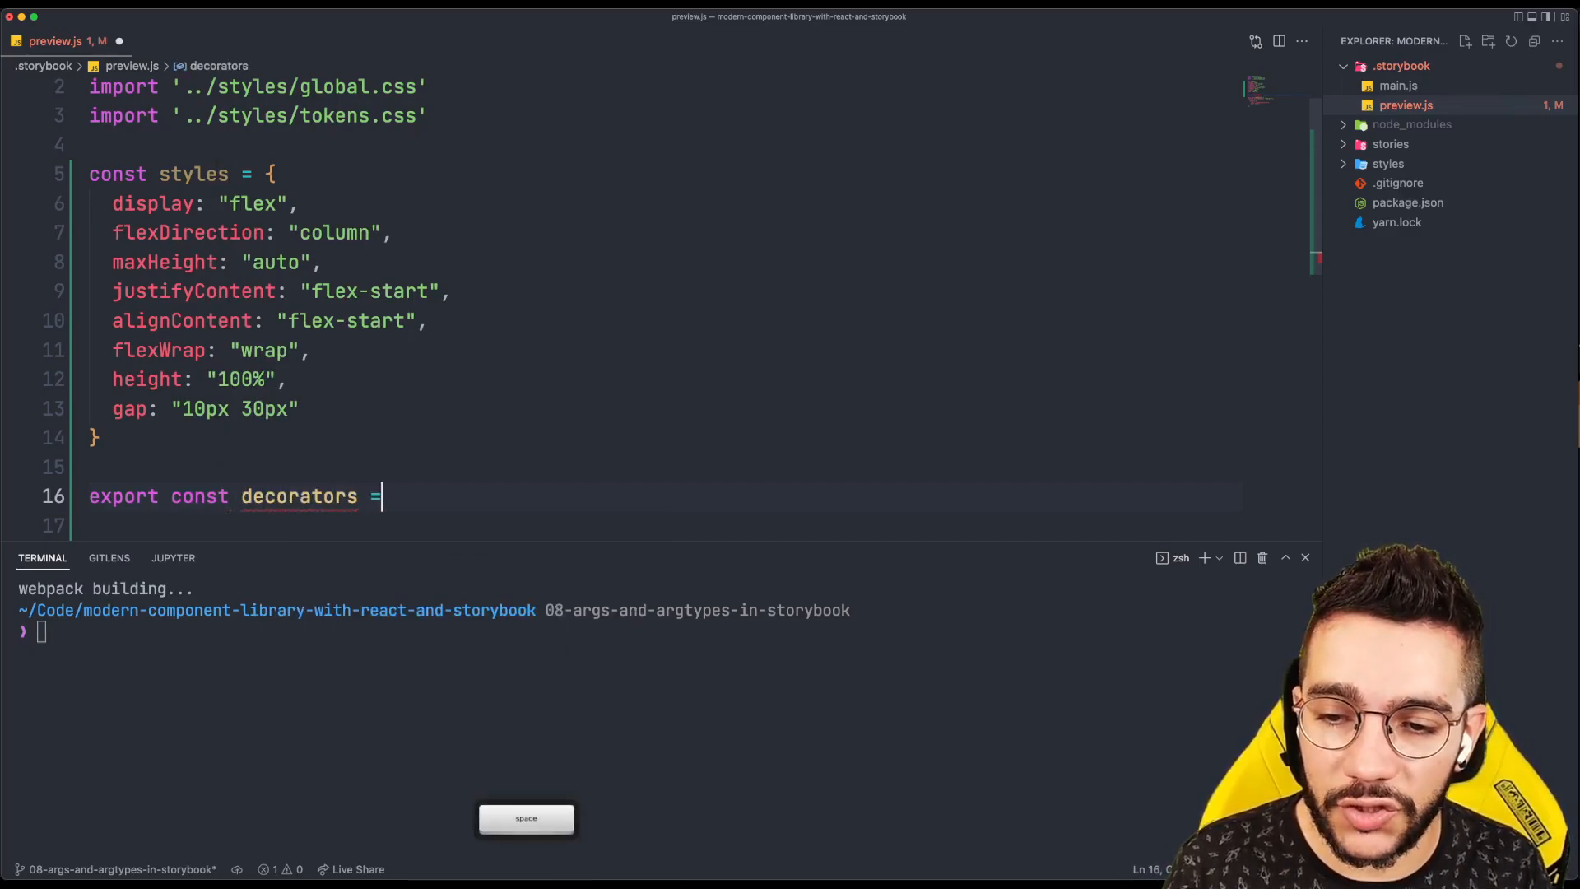
text([)
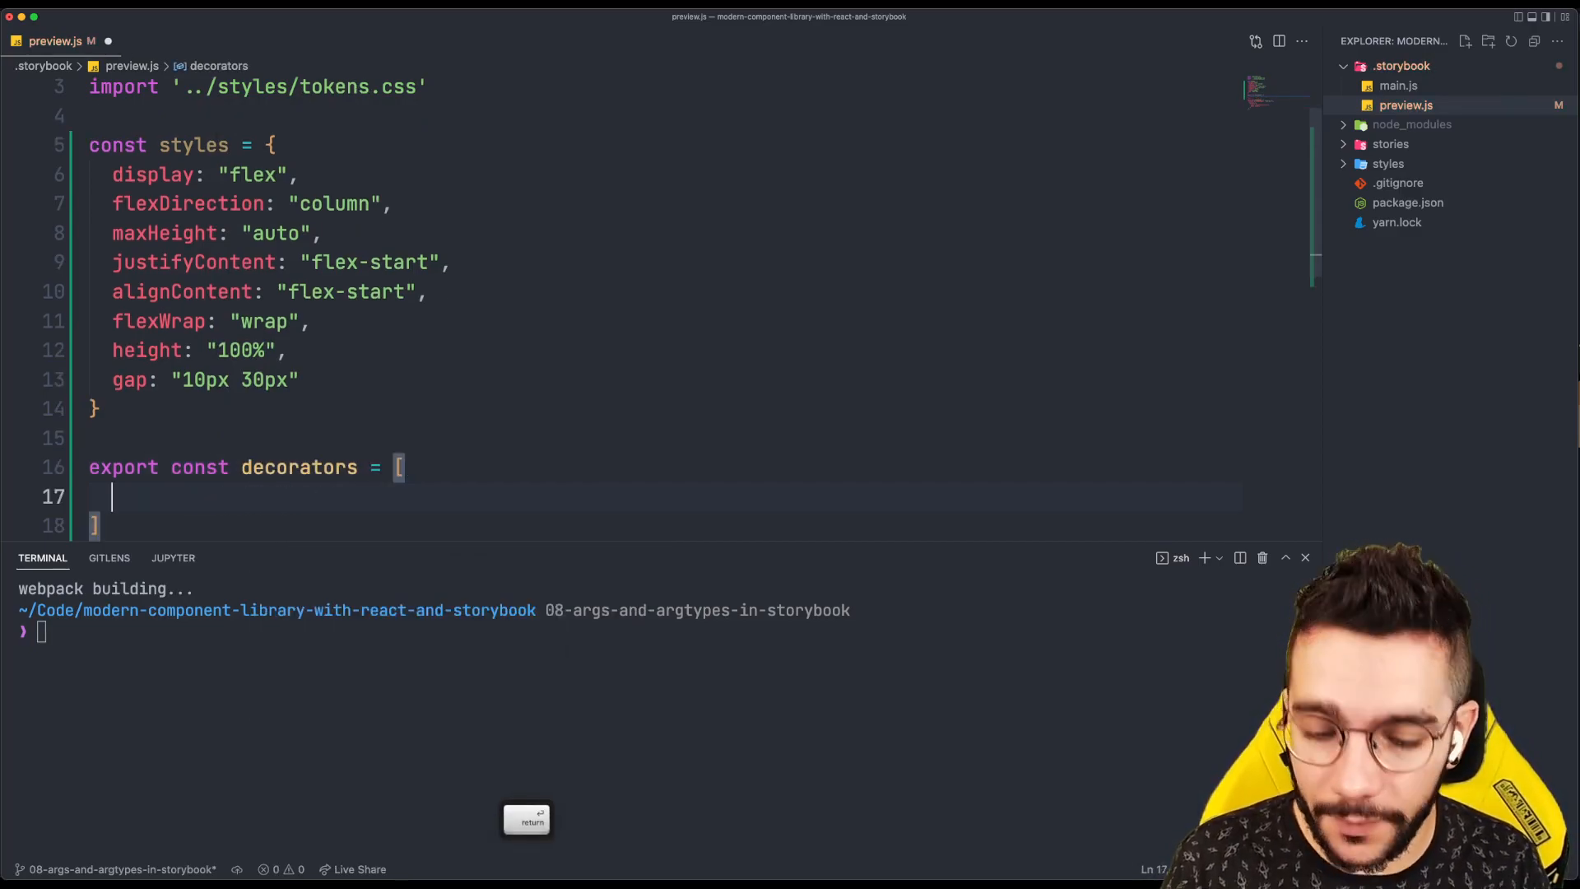
text(()
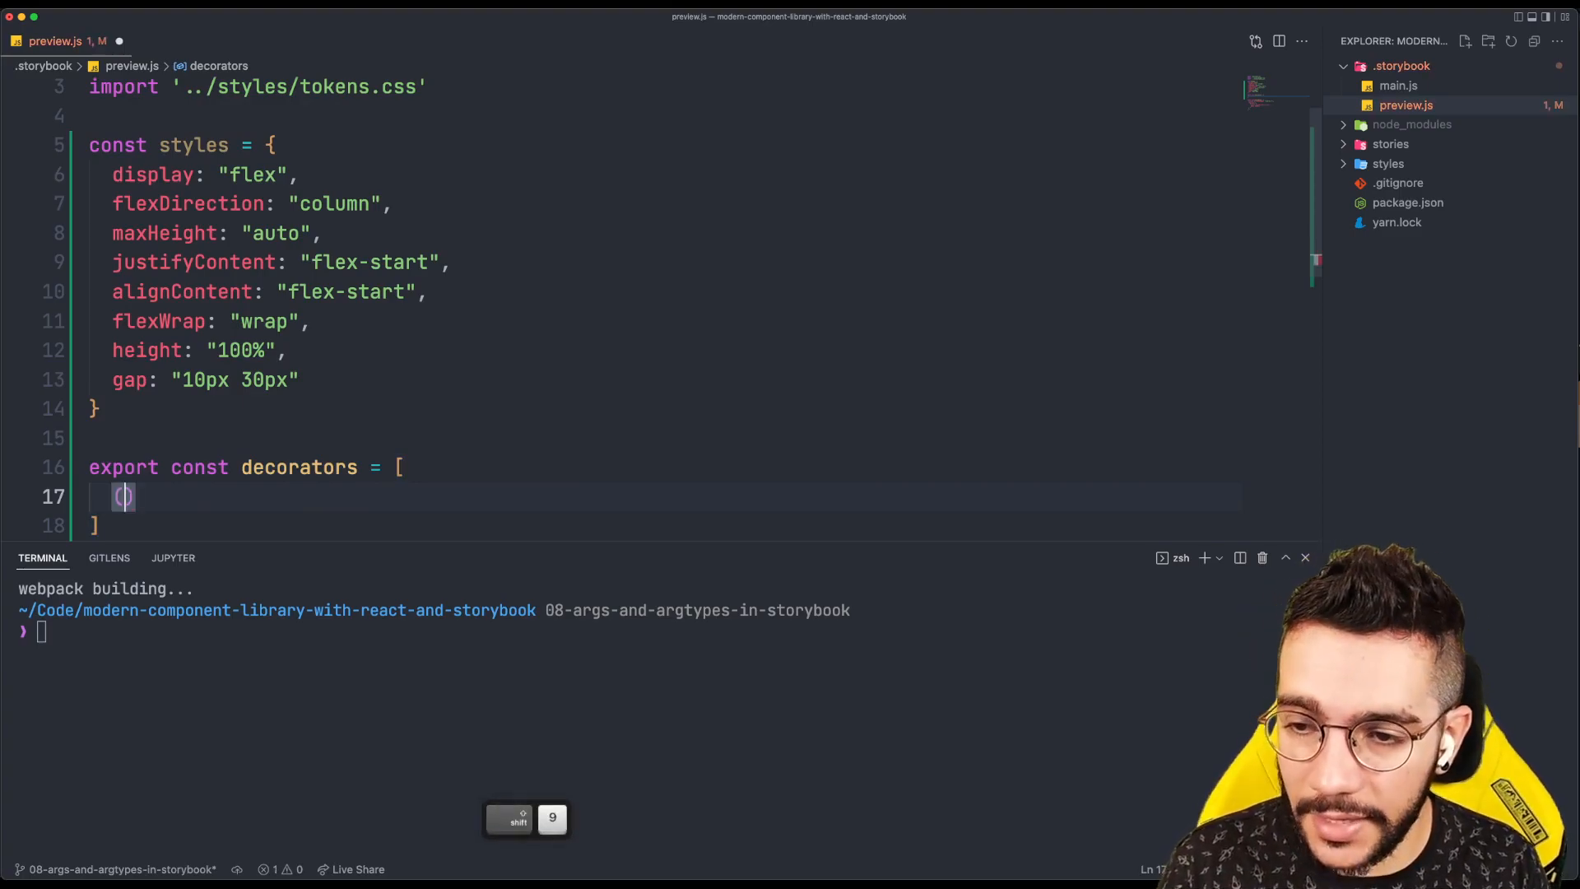
text(Story) => ()
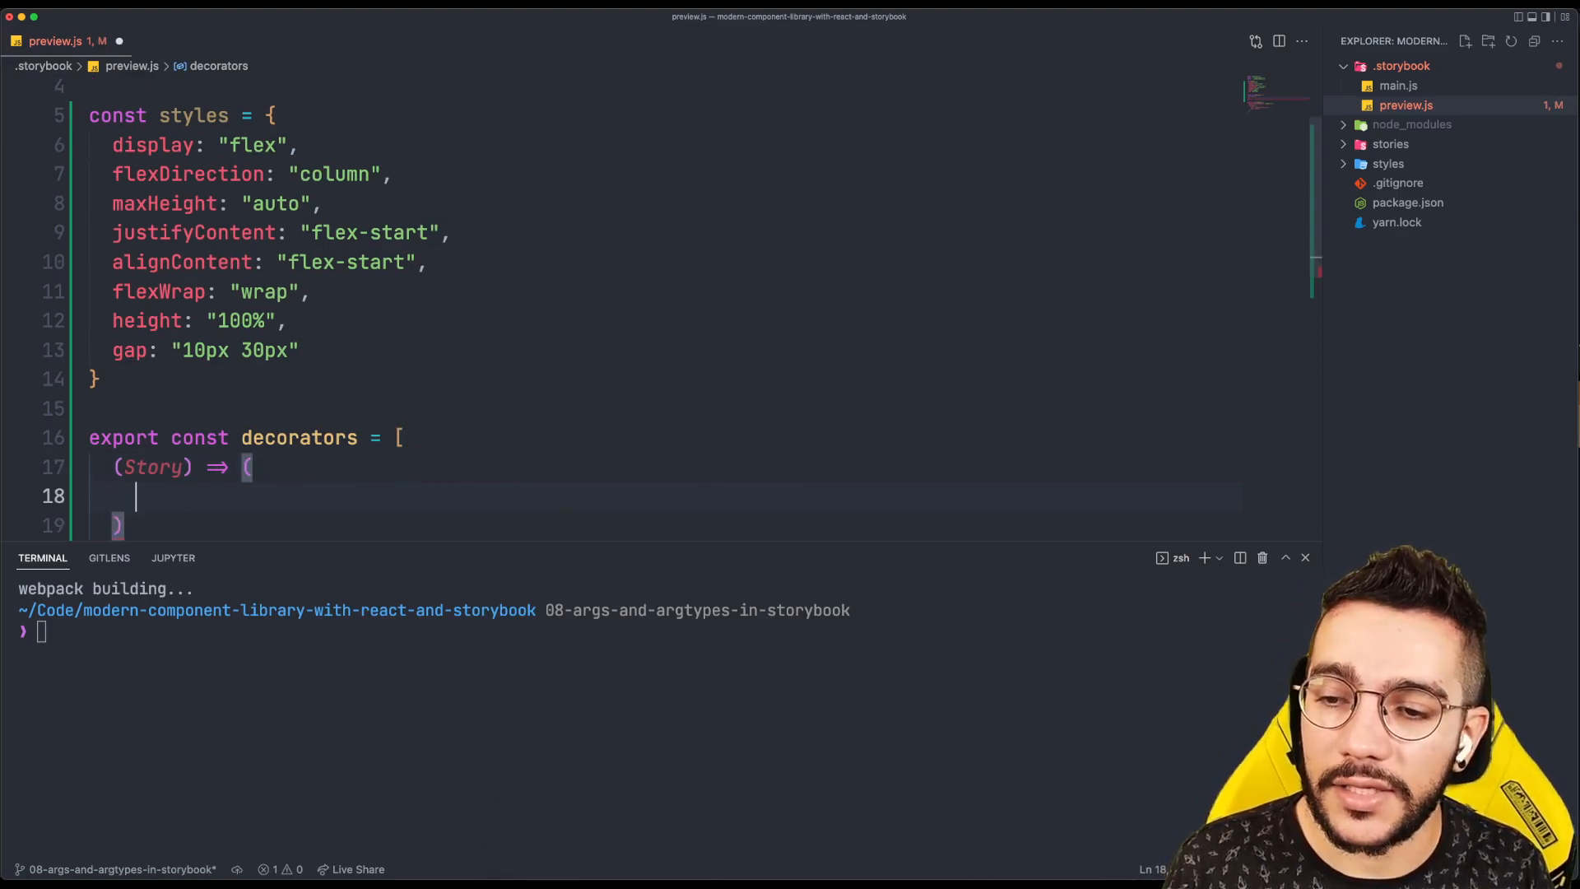
text(<div st>)
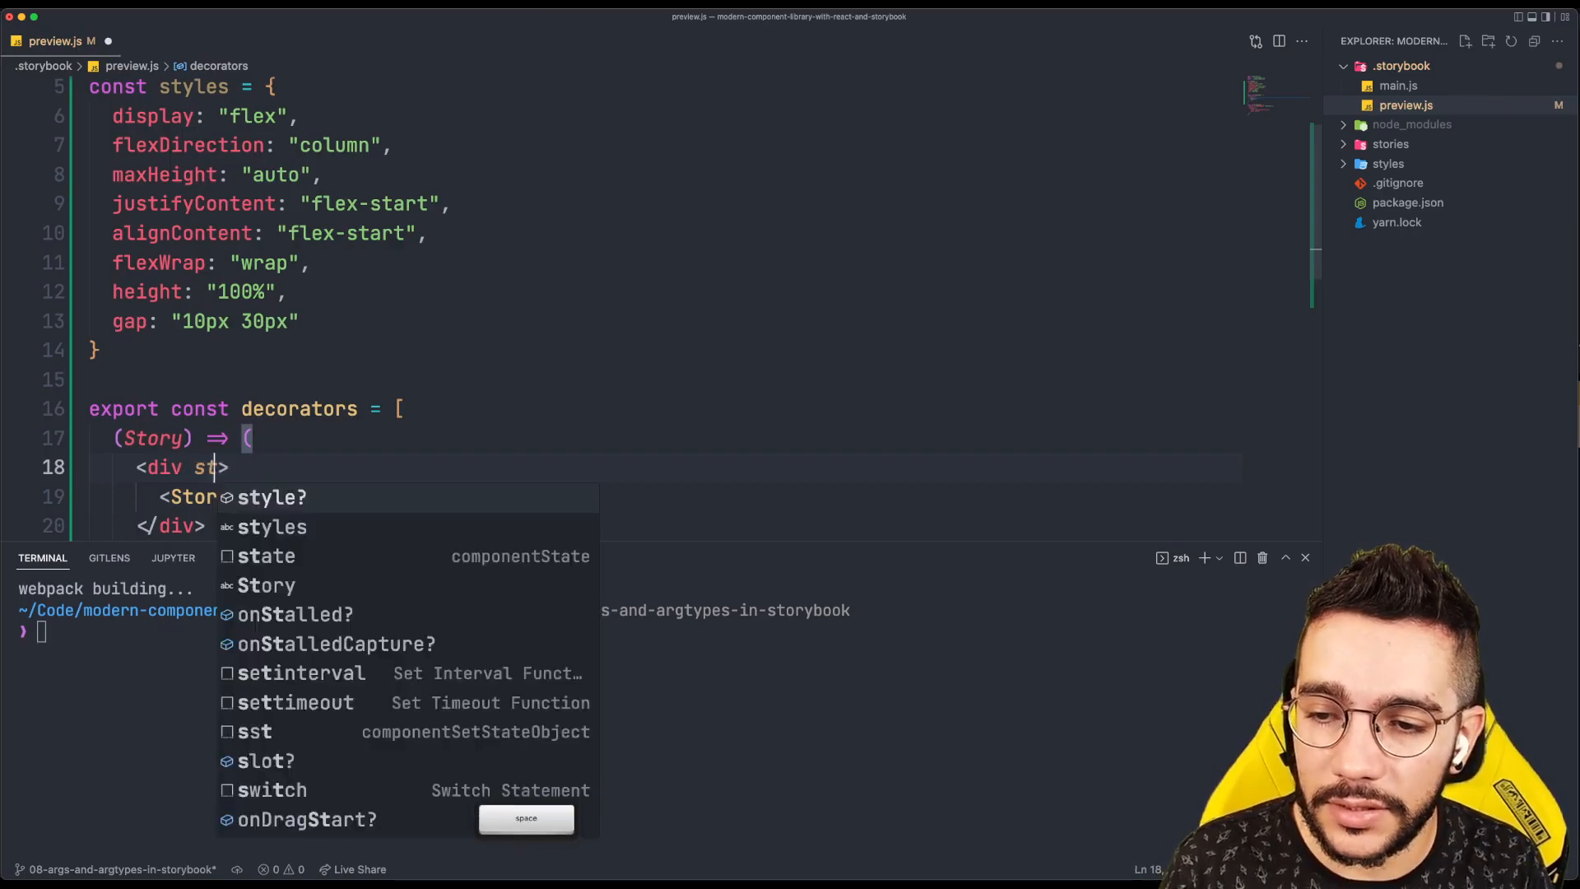
text(yle={styles)
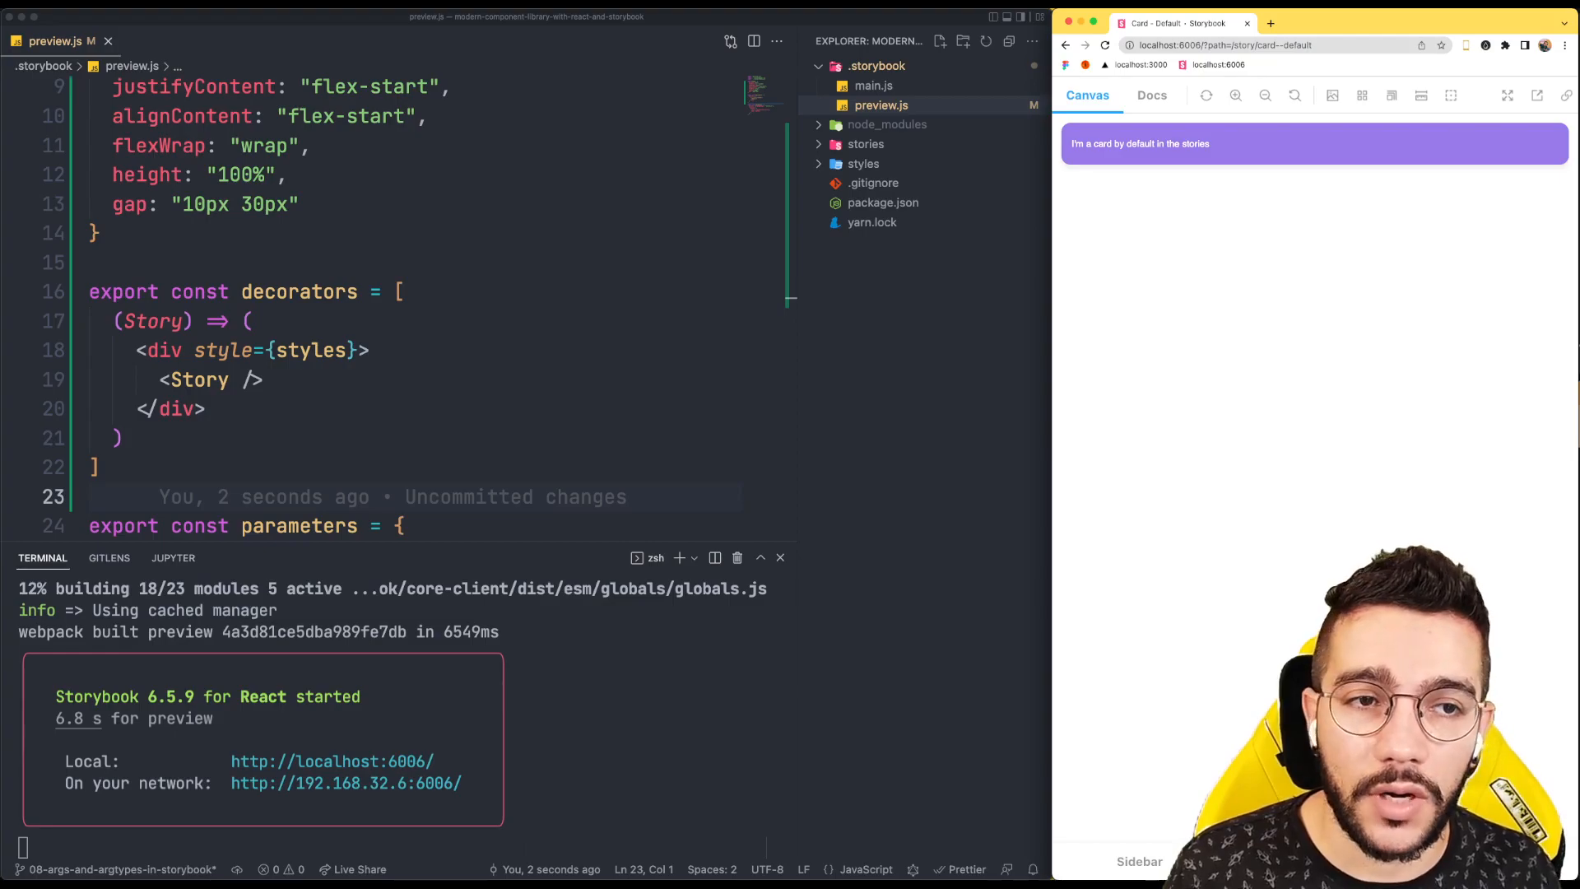
Open the Card Docs page and scroll through its wrapped stories
click(1152, 94)
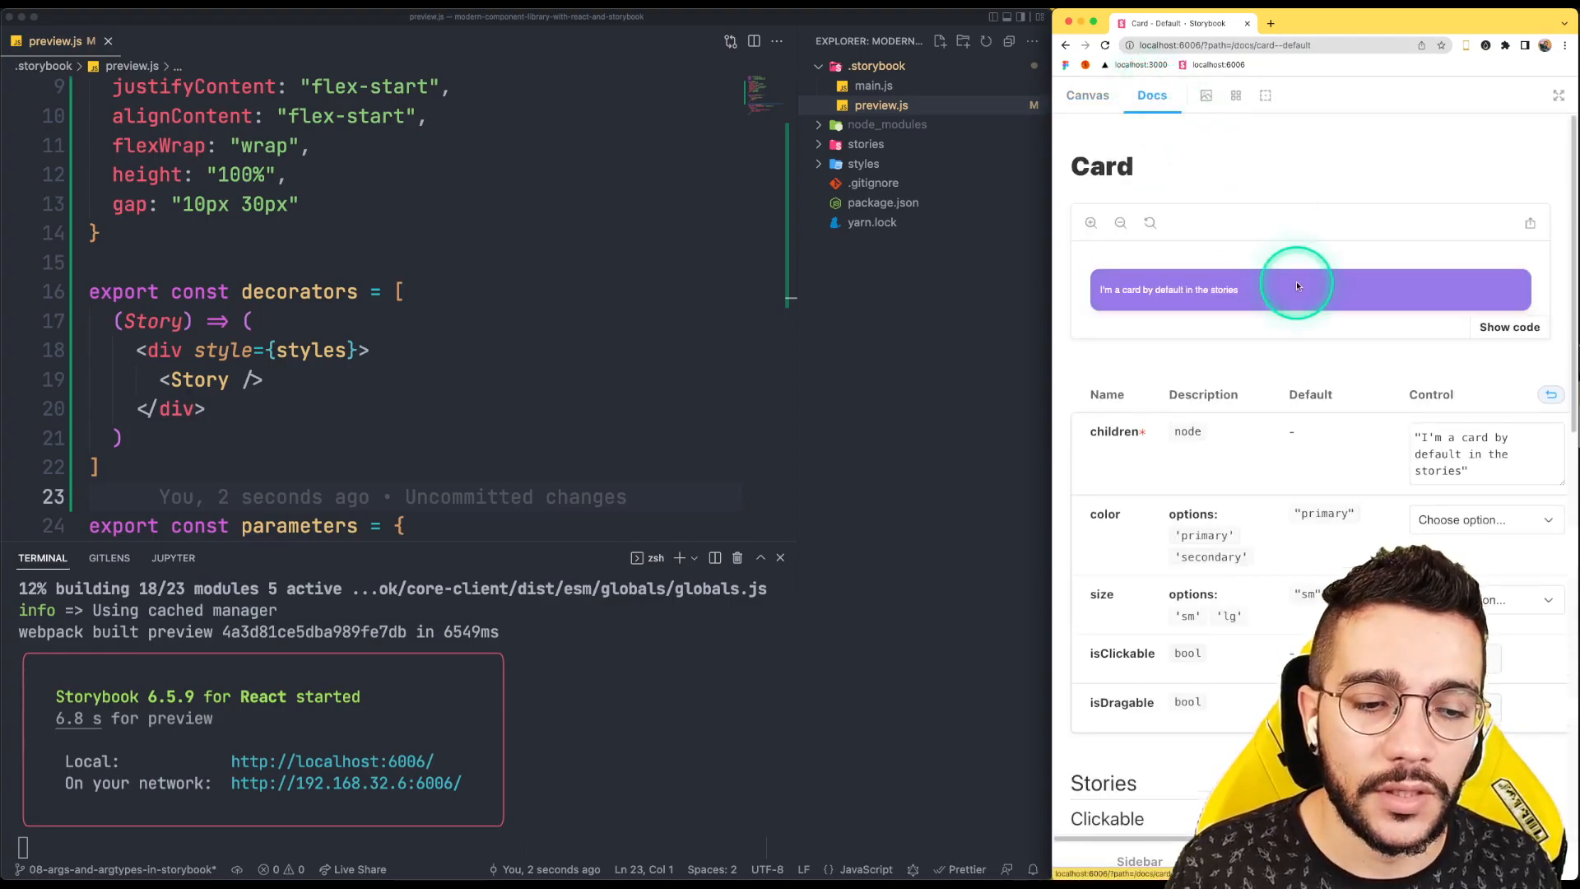
scroll(down, 3)
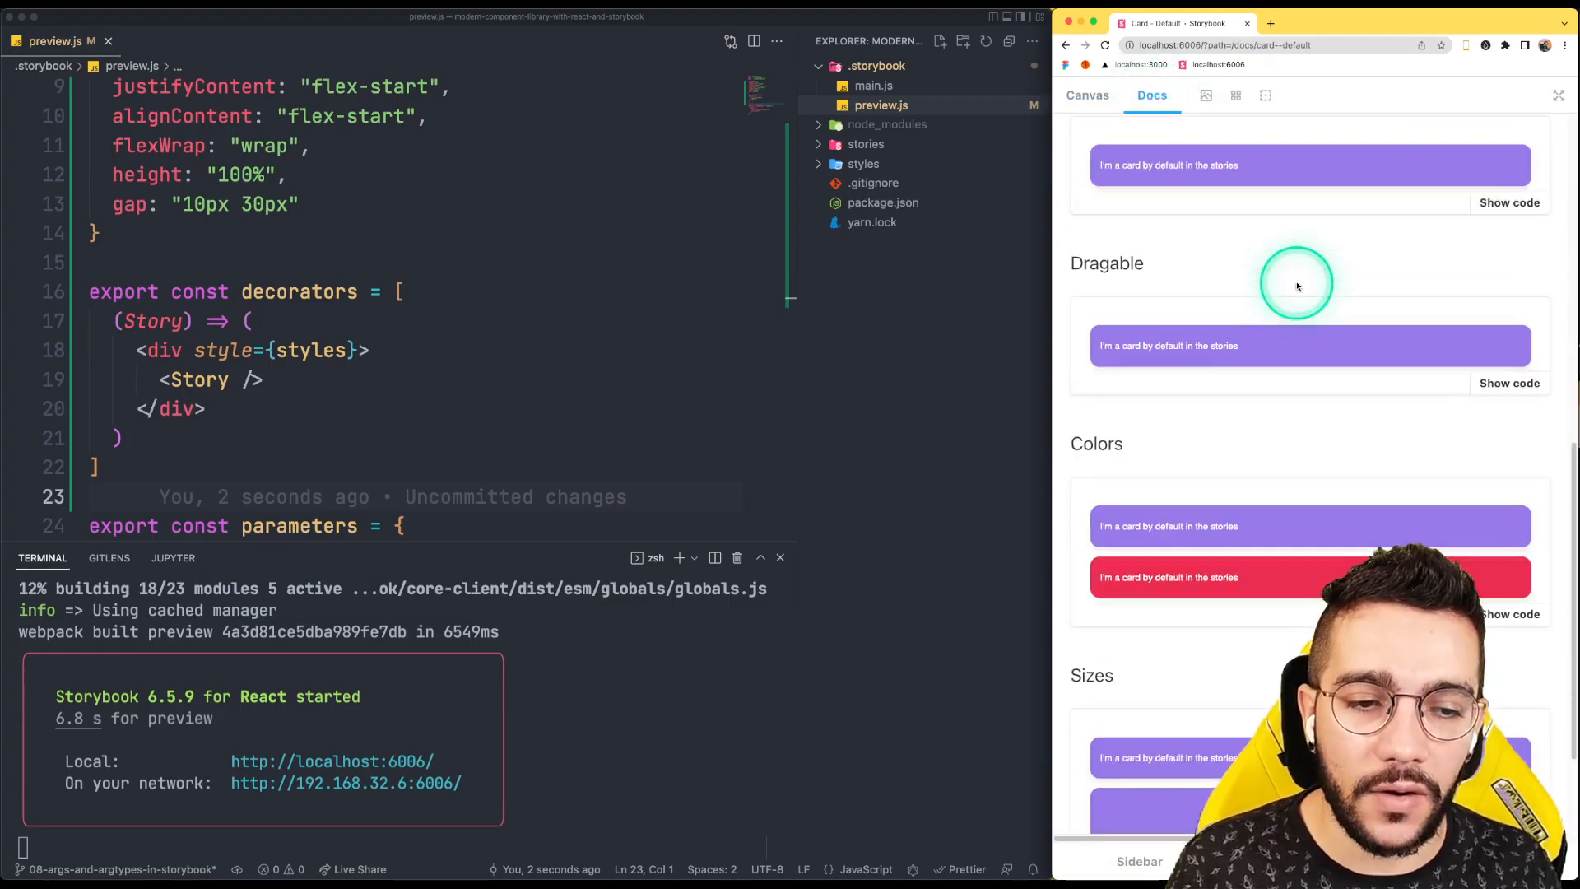
scroll(down, 3)
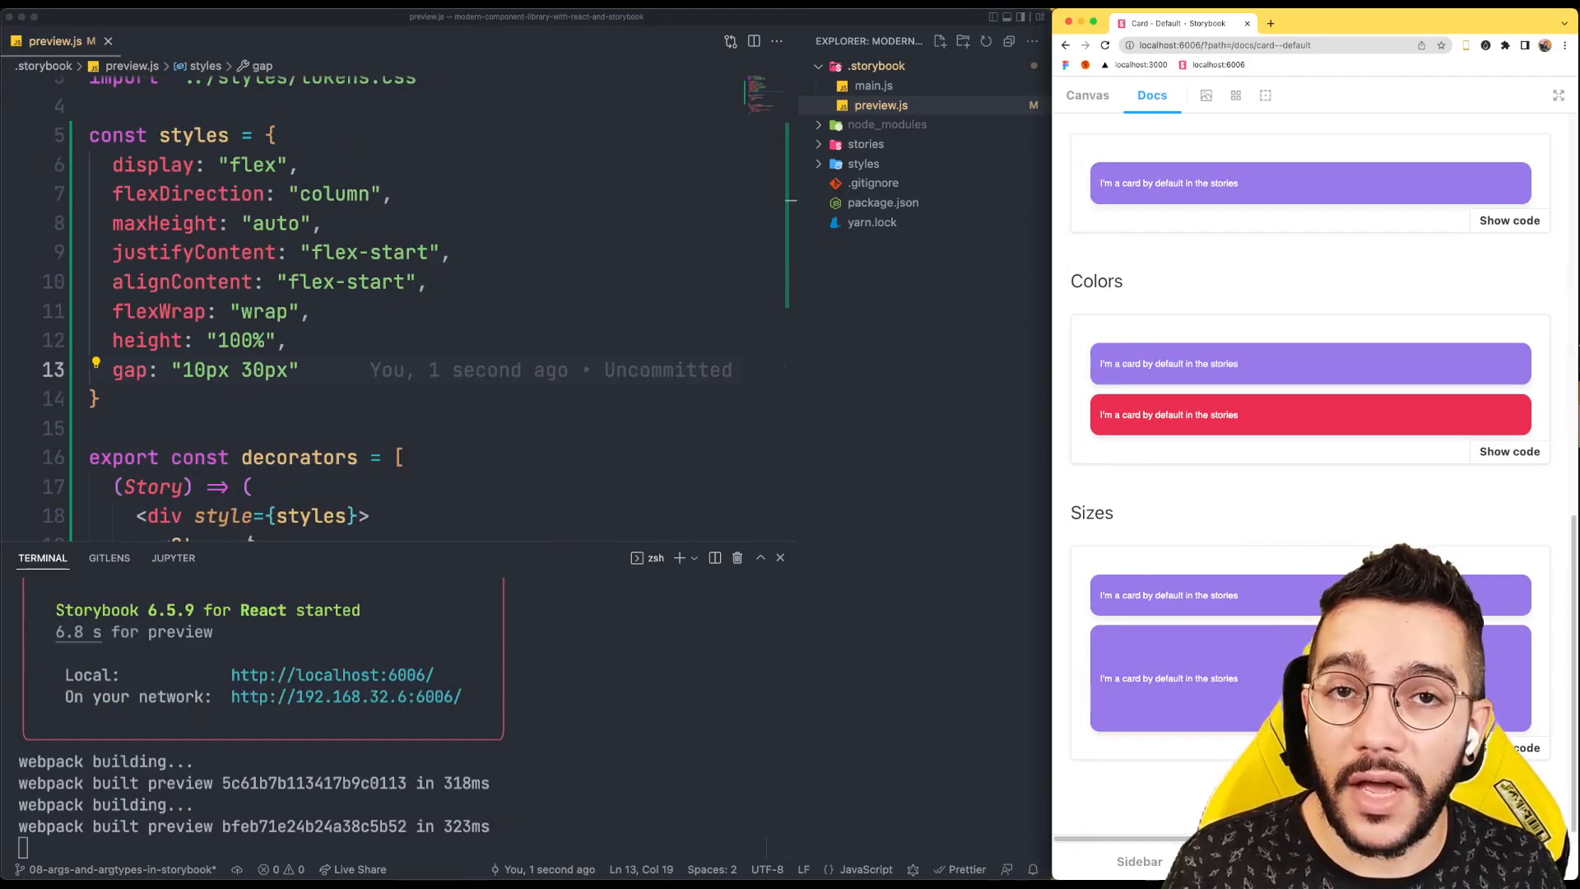
Add background "tomato" to the styles, save, and scroll Storybook to check the wrapper
text(background: "tomato)
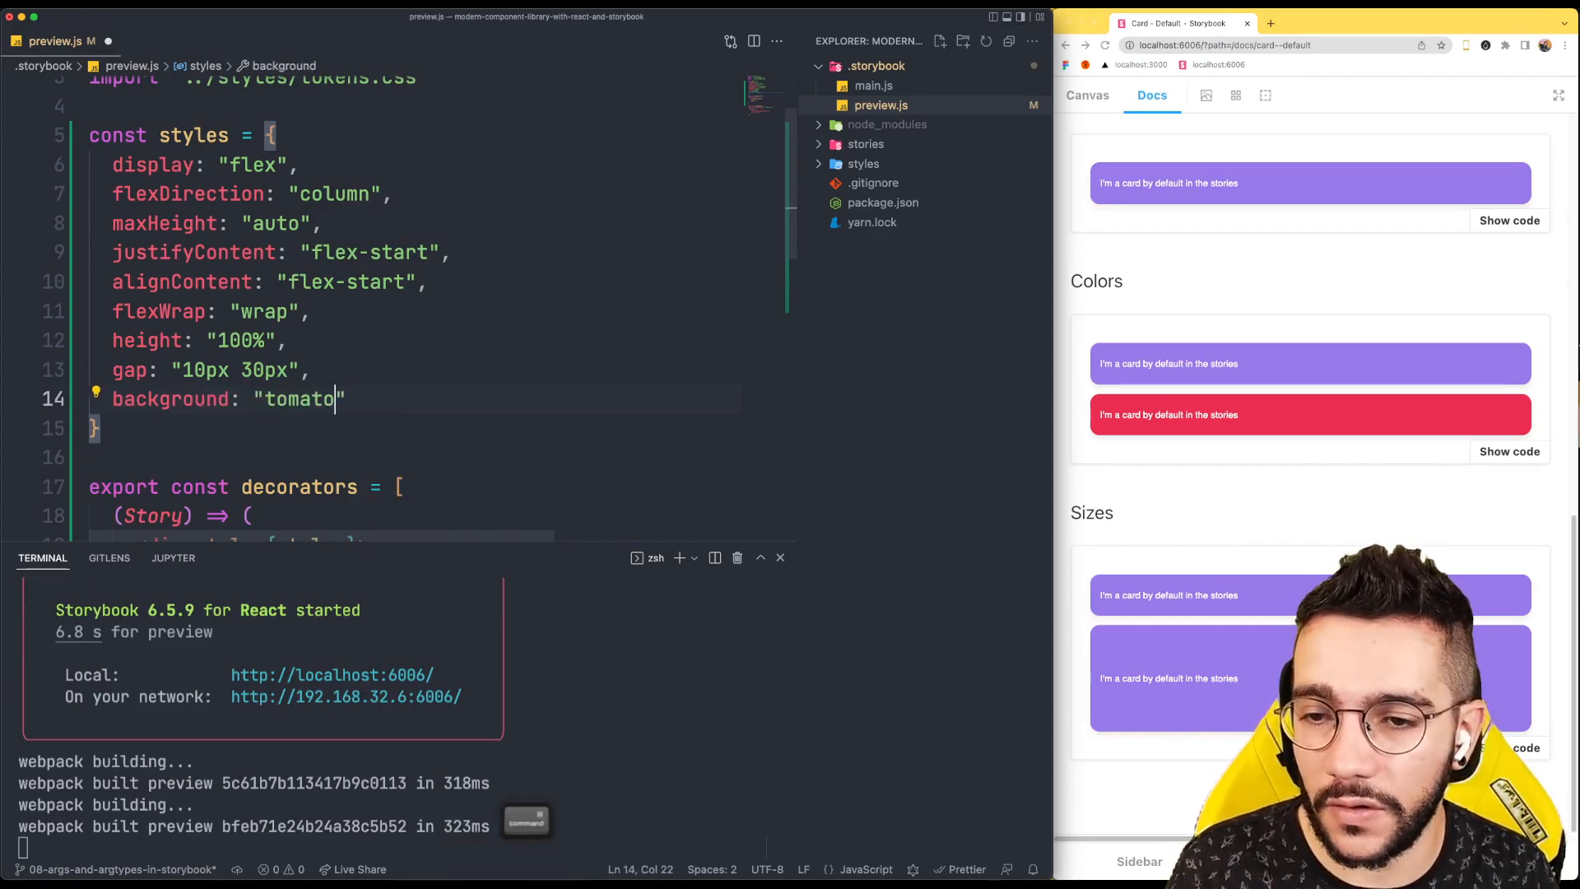
key(cmd+s)
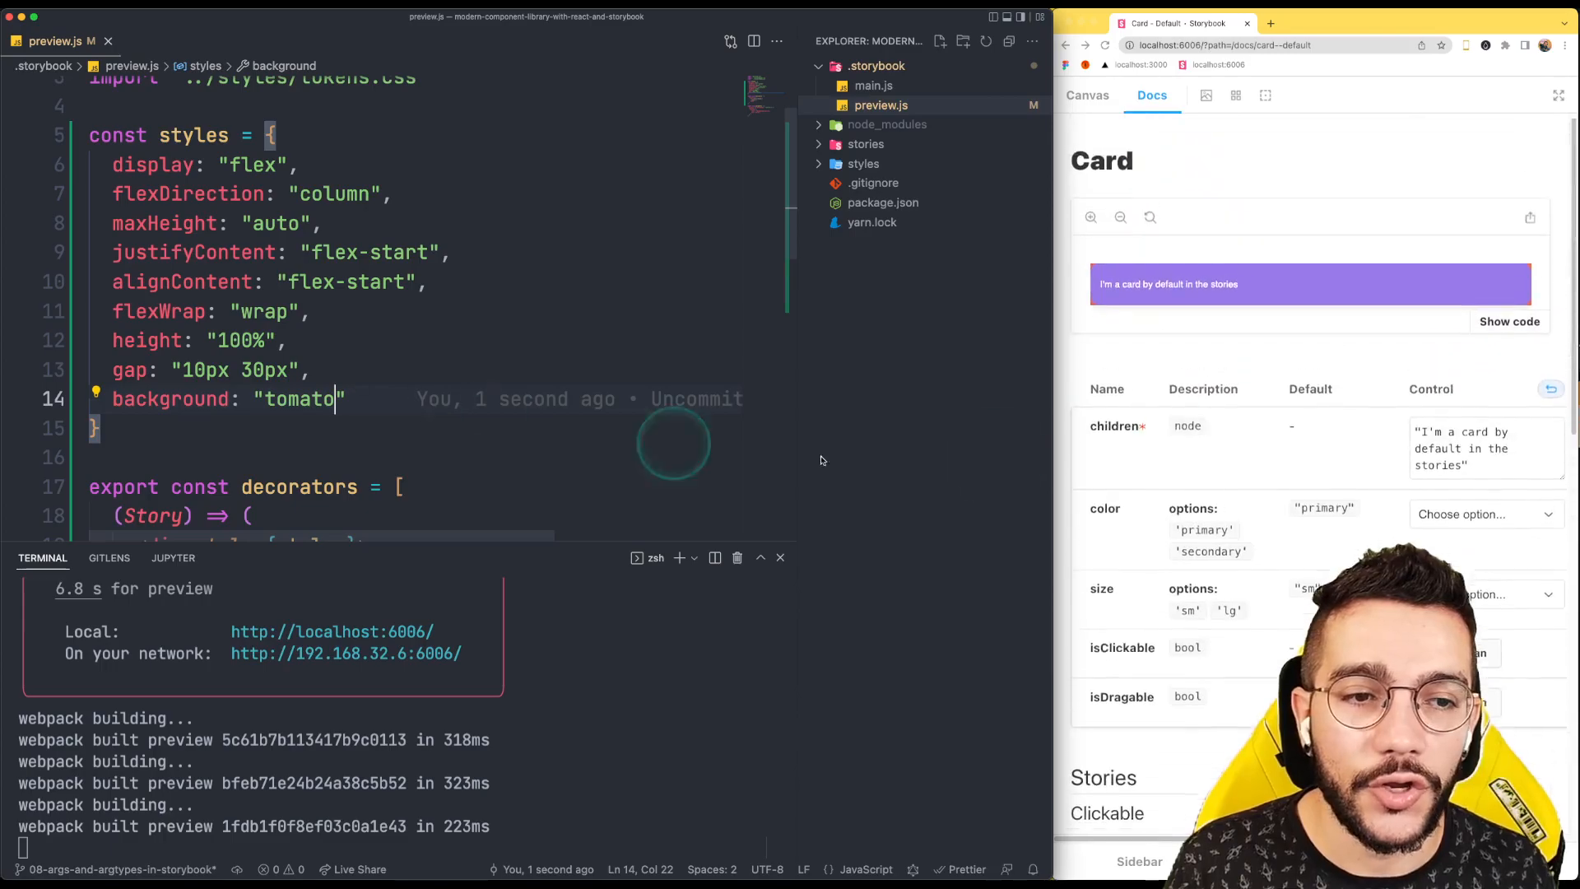
scroll(down, 3)
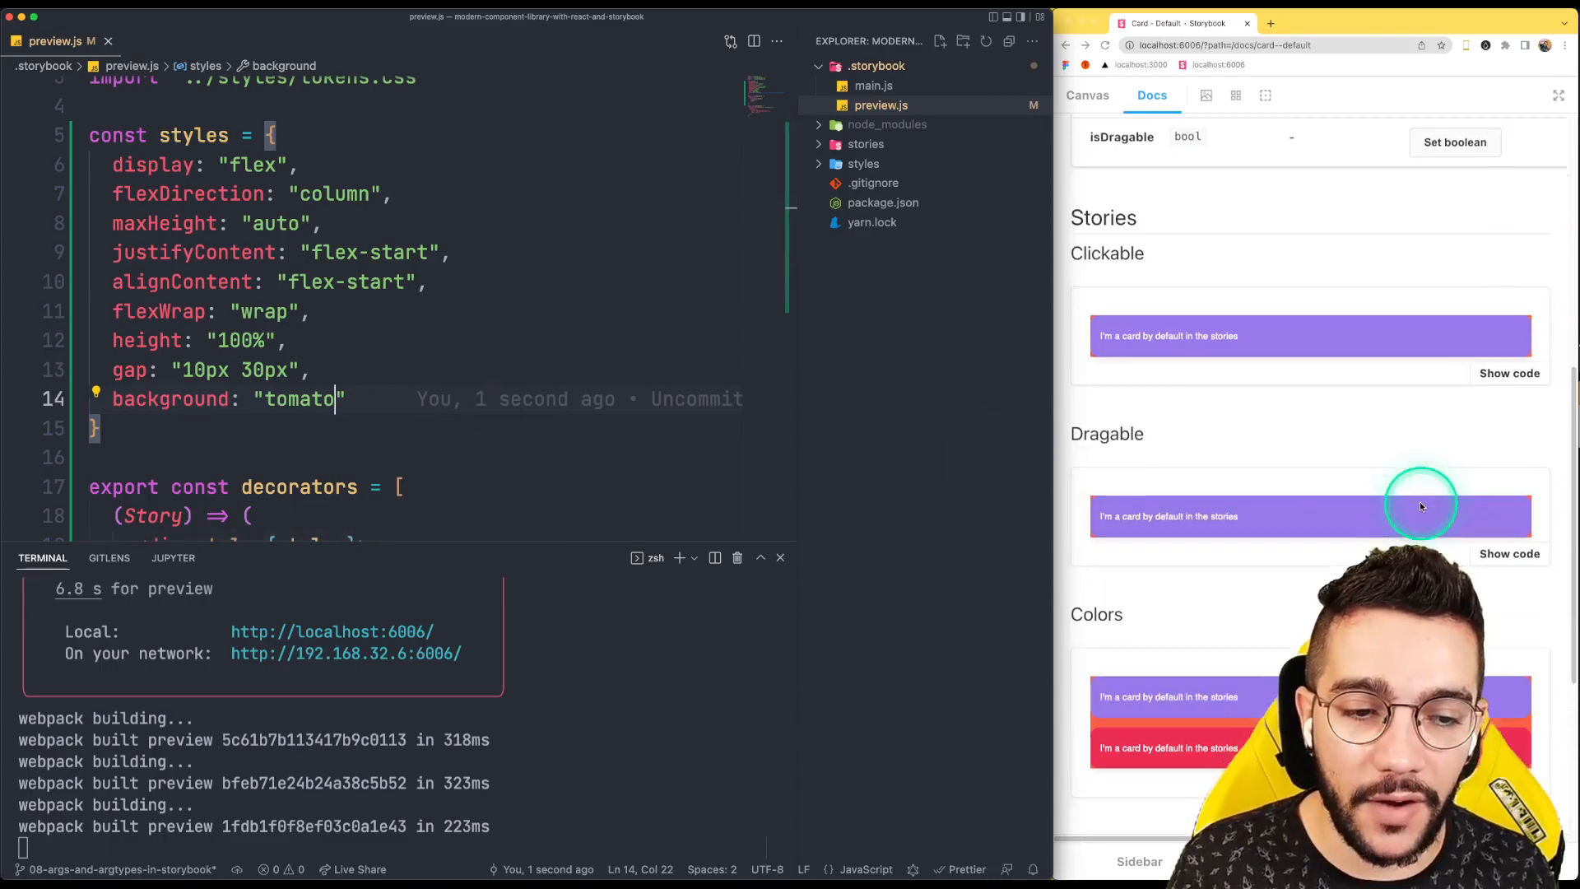
scroll(down, 3)
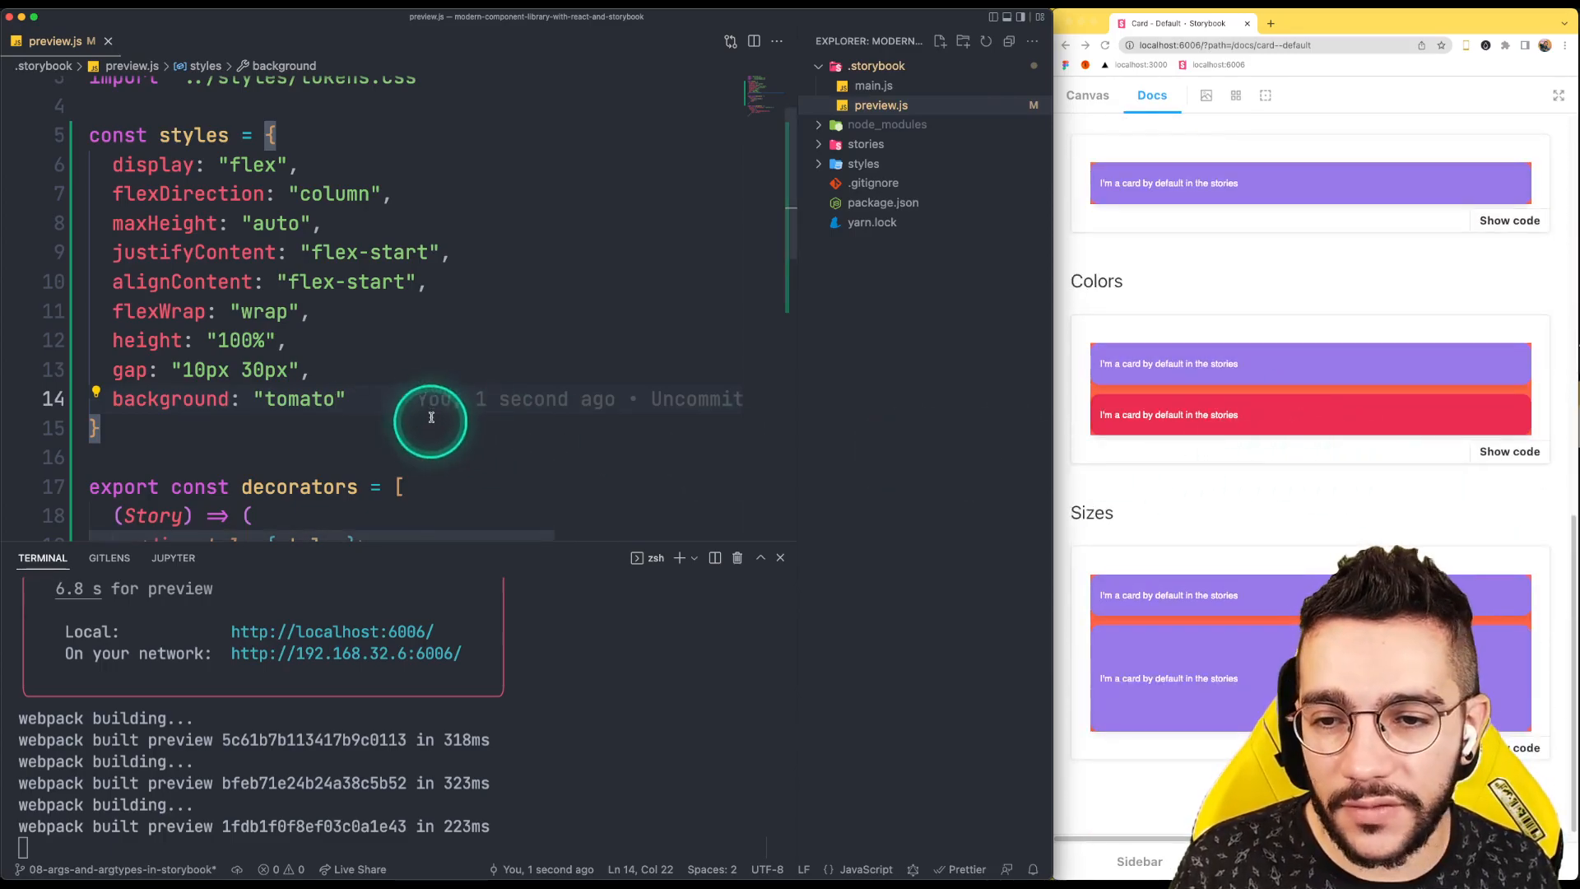
Add padding "20px" to the wrapper styles
text(pad)
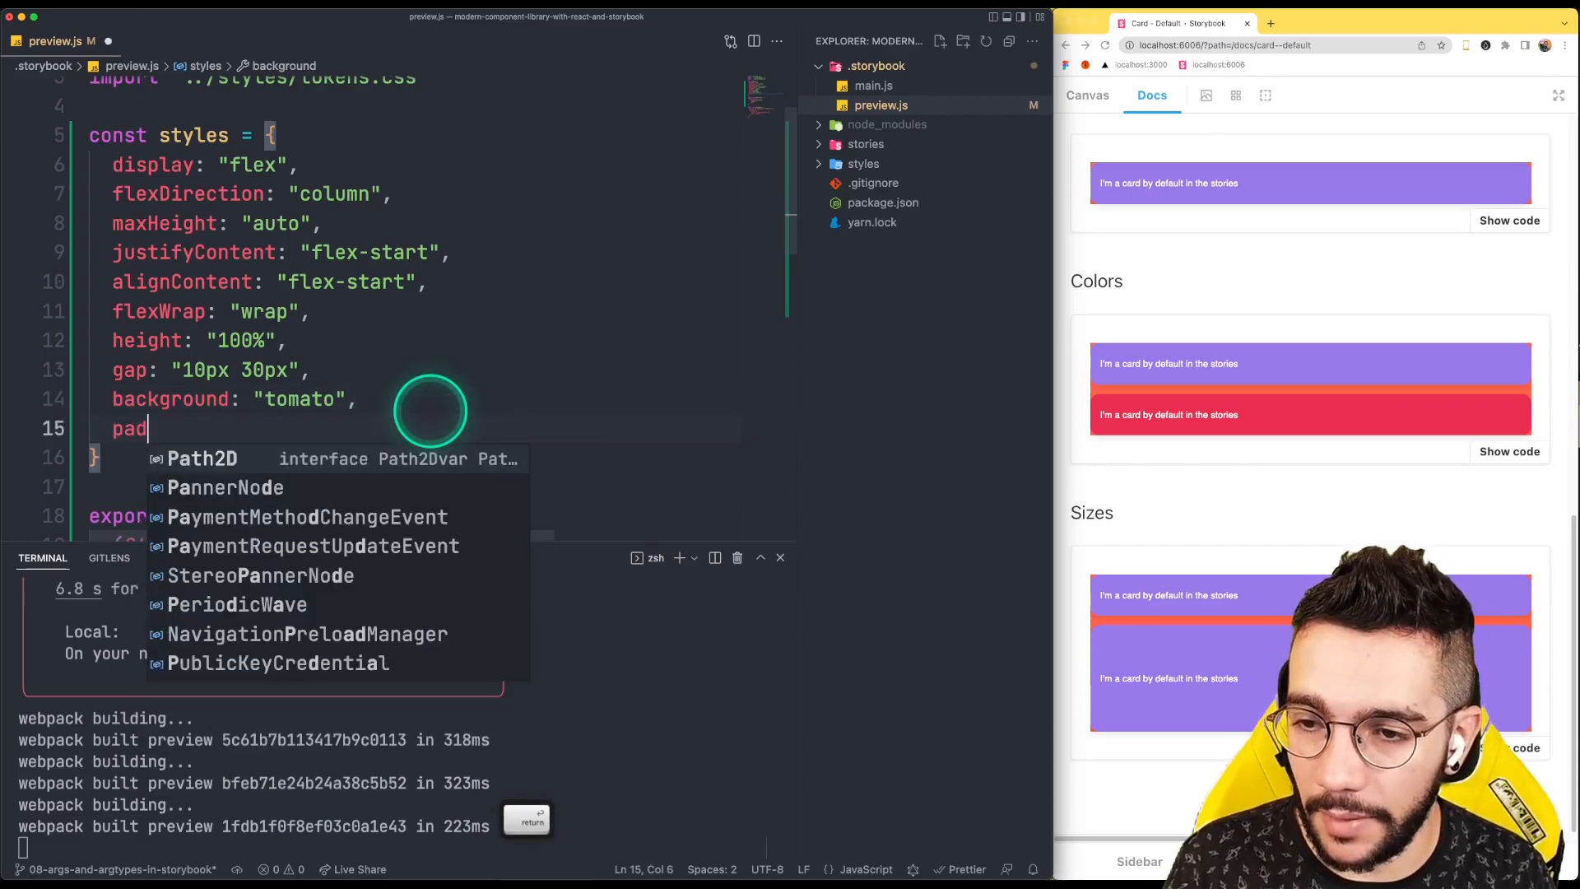
text(ding: ")
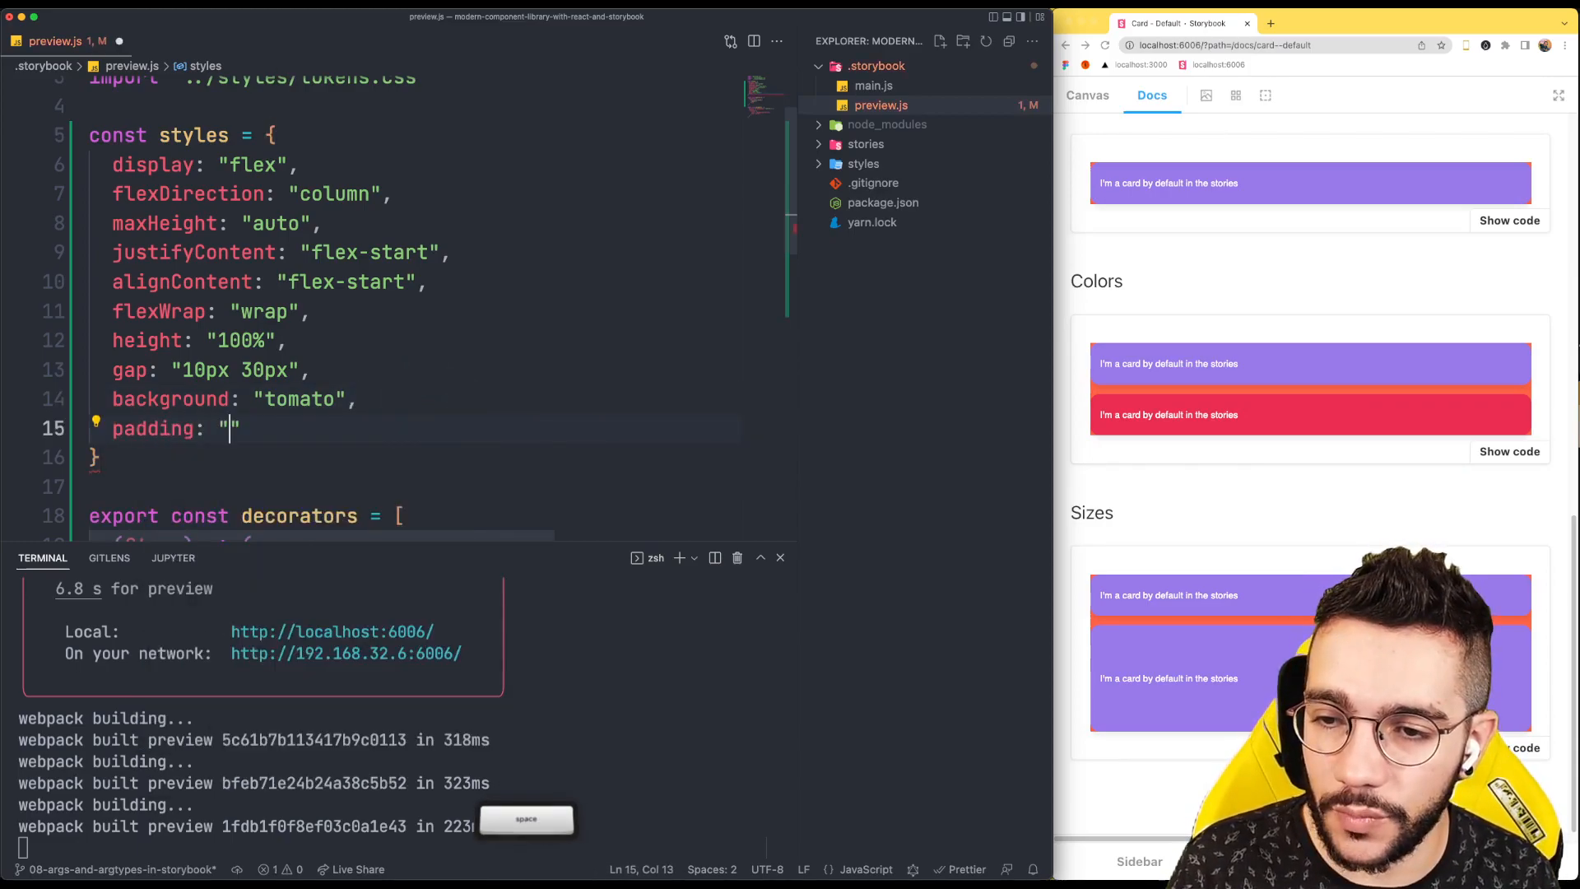
text(20px)
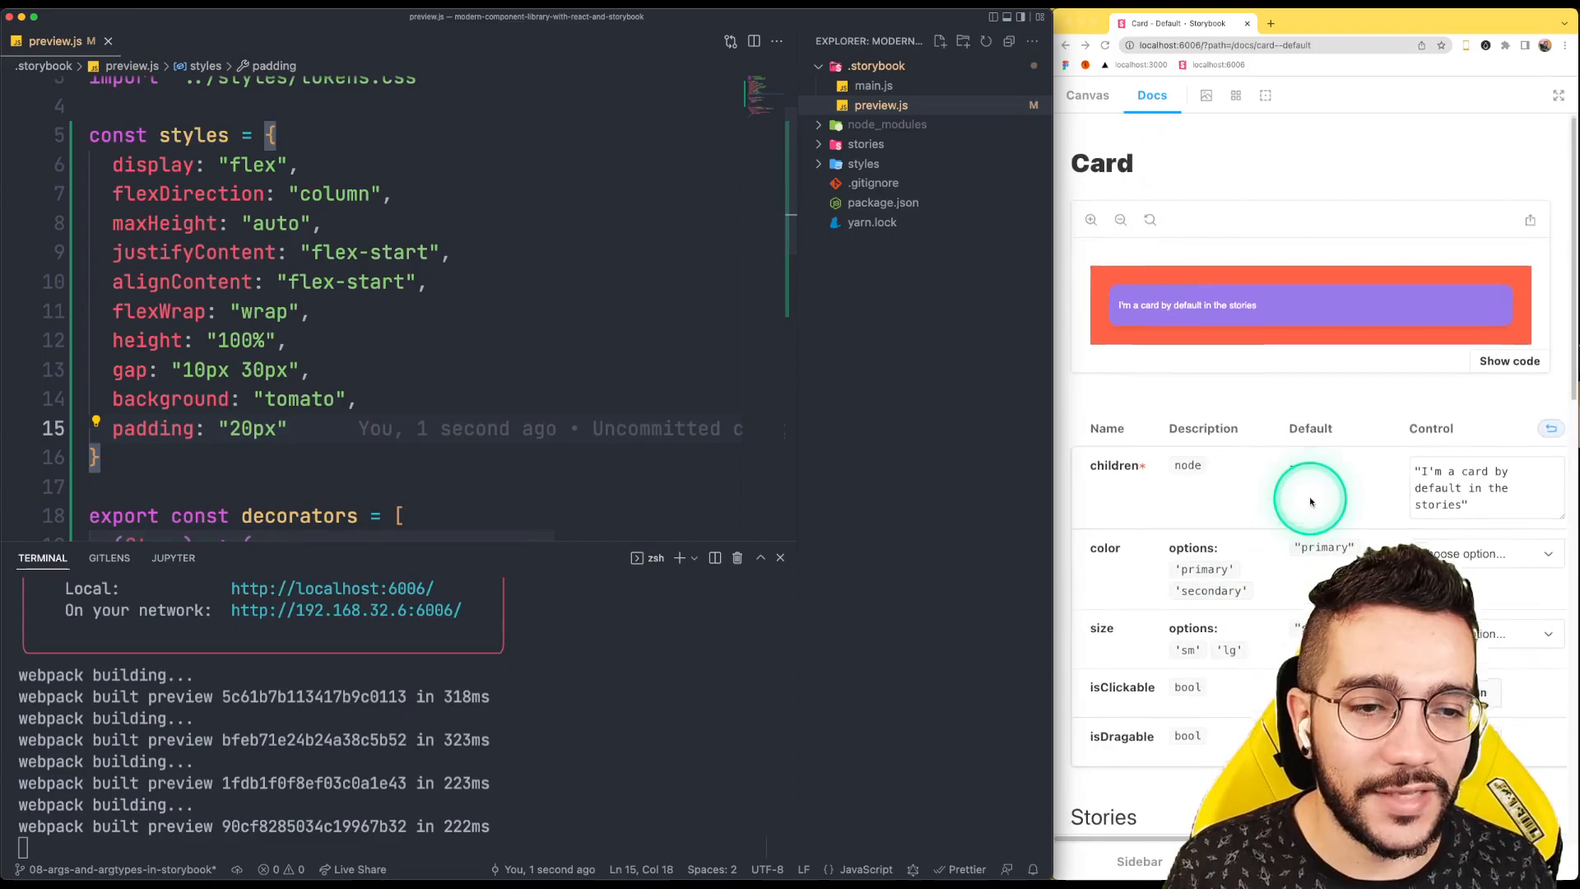
Scroll down to the Colors story and show its source code
scroll(down, 3)
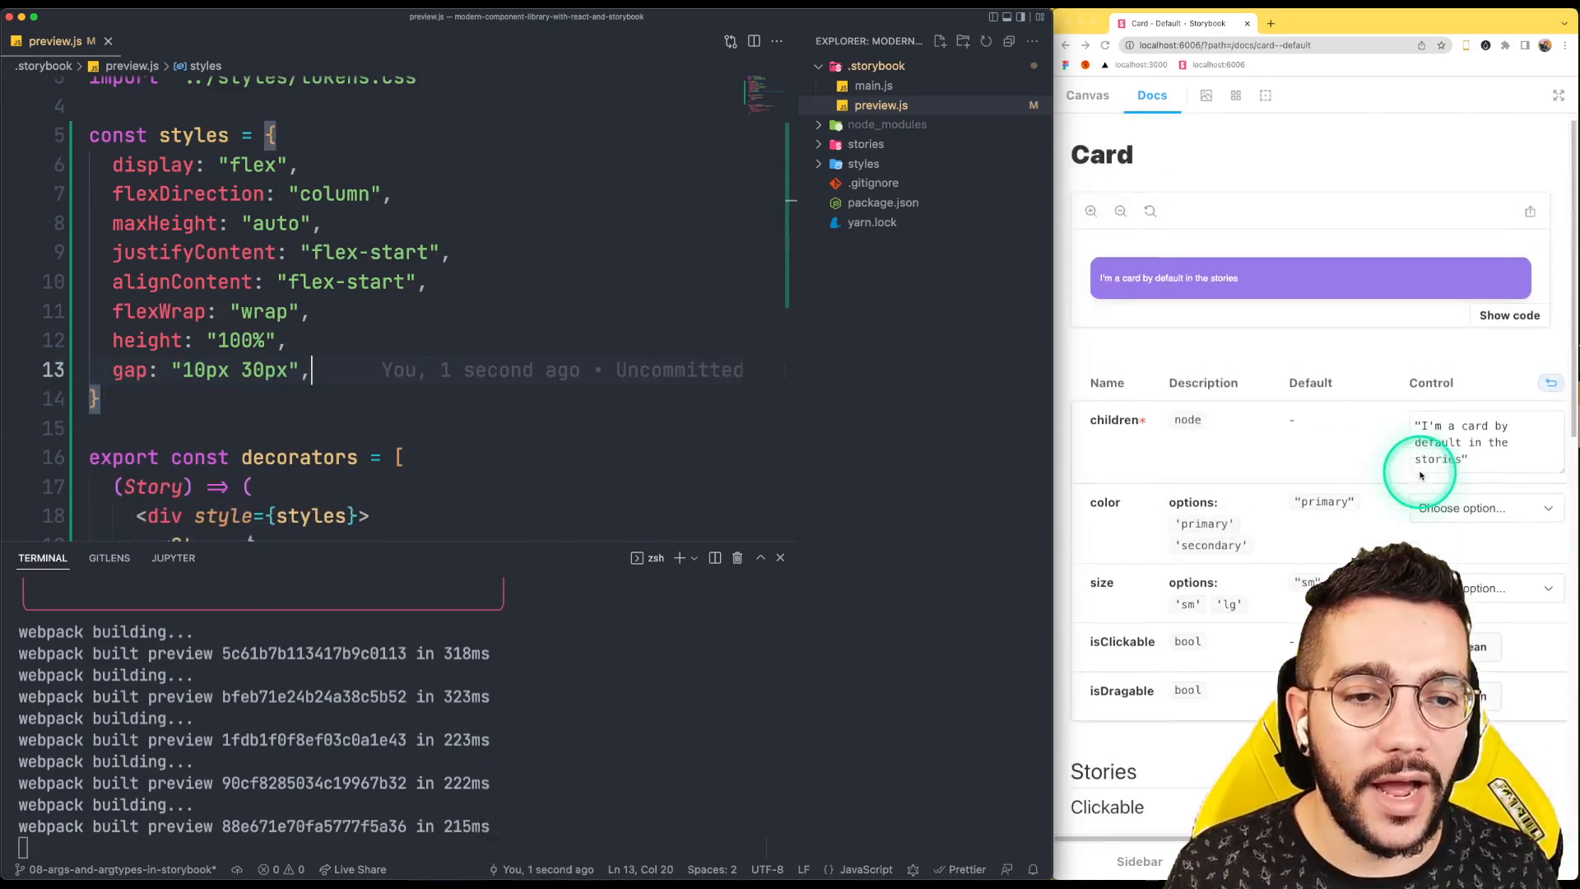
scroll(down, 3)
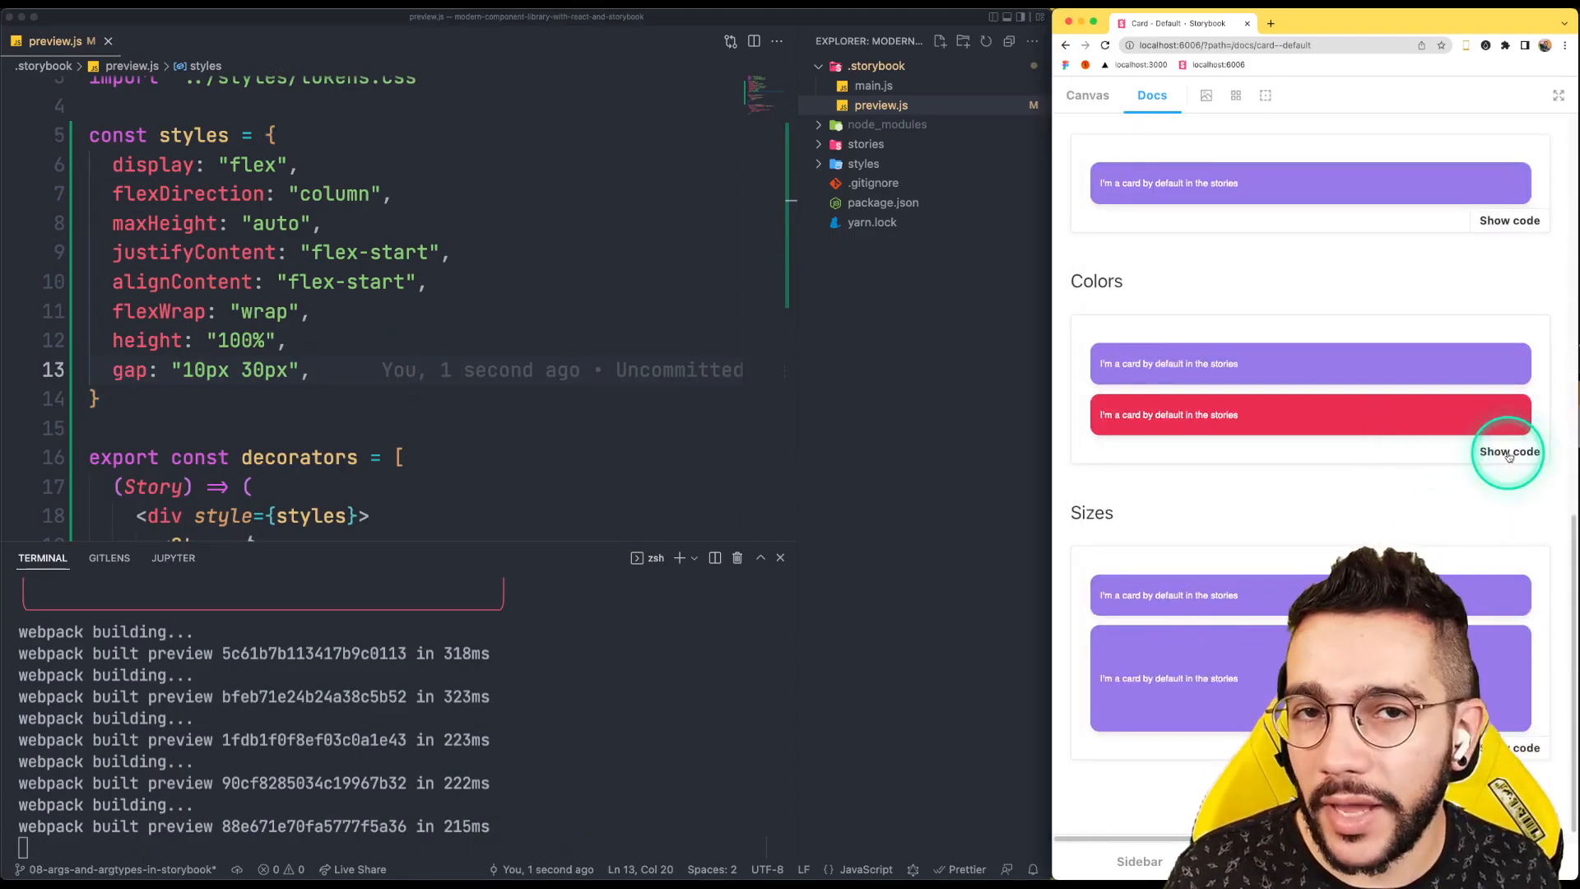
click(1509, 452)
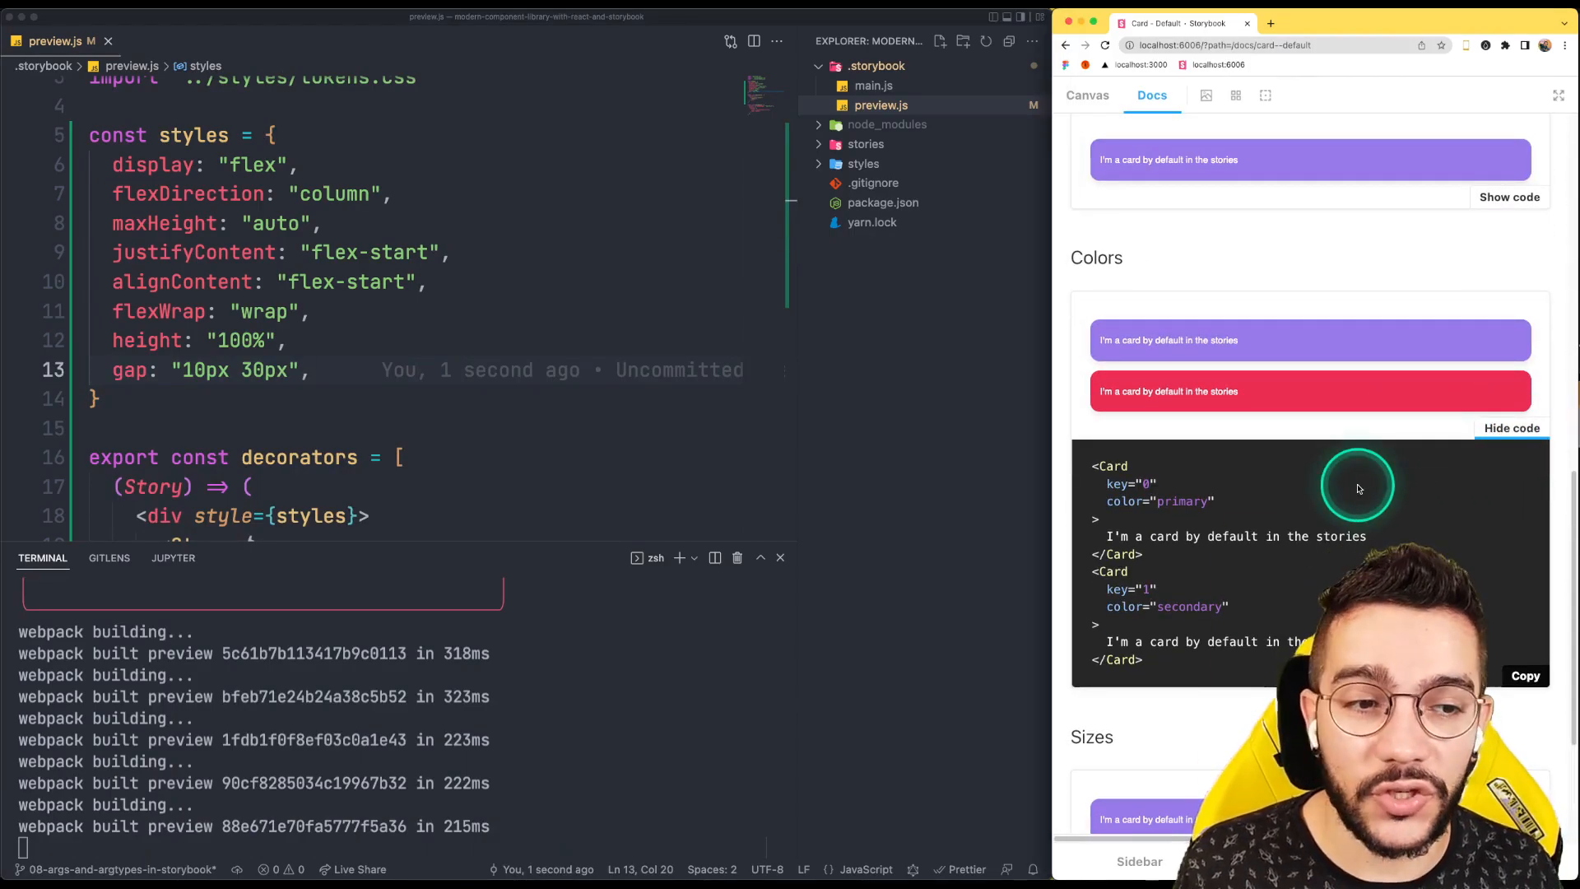